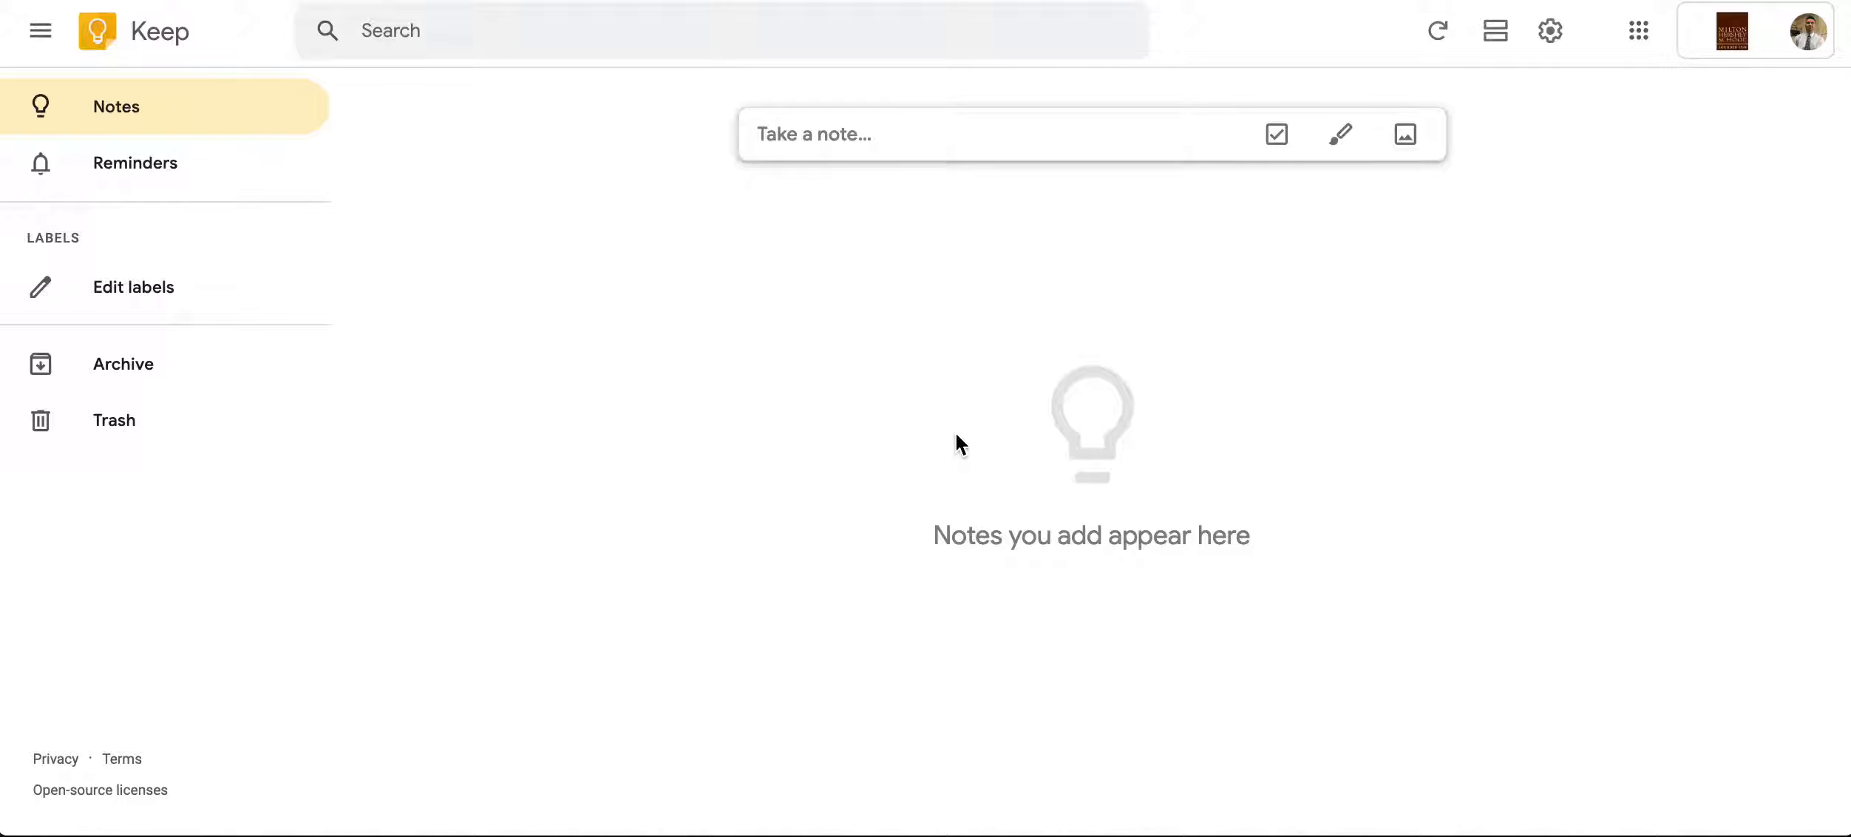
mouse_move(940, 142)
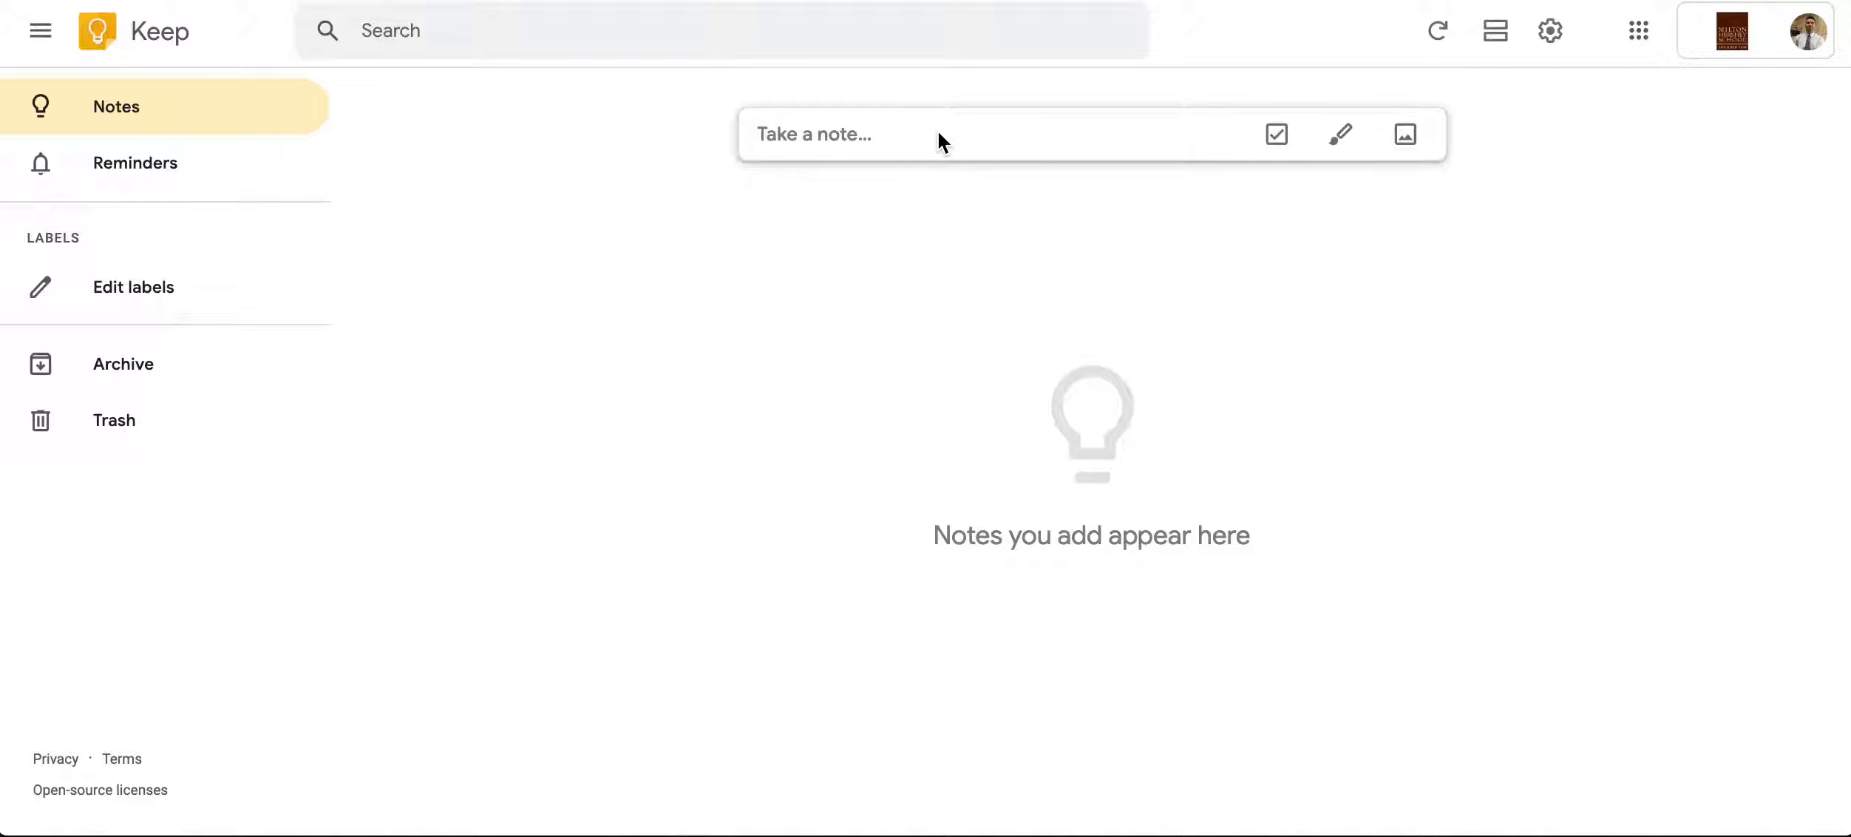
- Create a new note titled 'Favorite G Suite tools' listing Docs, Slides and Keep
left_click(945, 134)
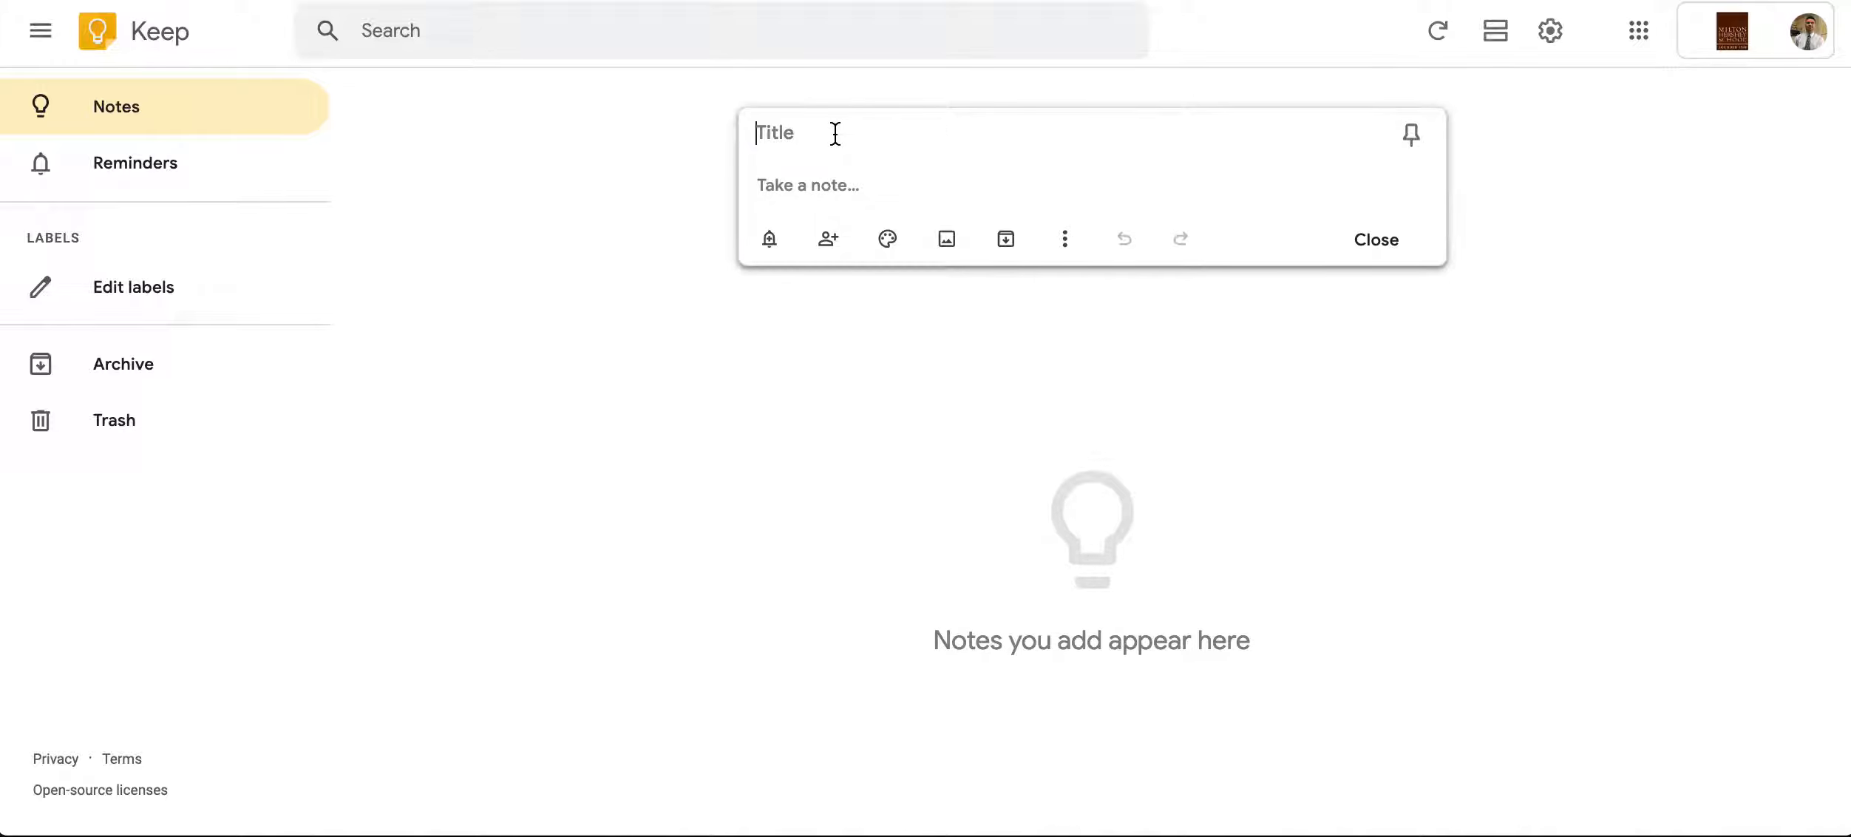
type("Favorite")
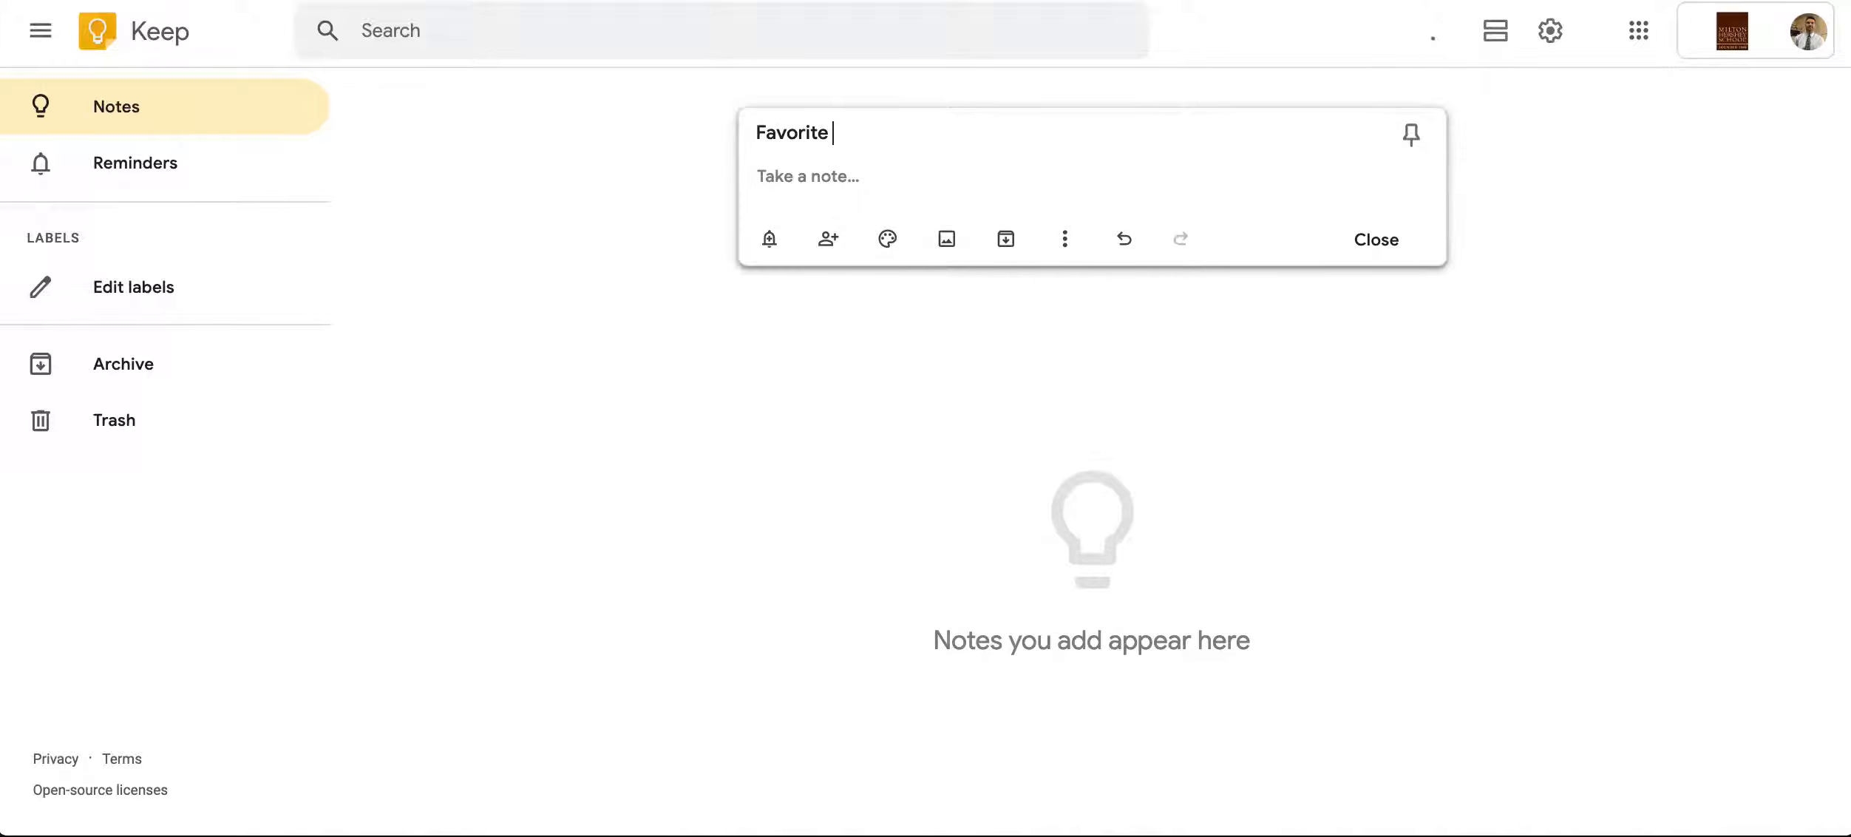
type("G Suite tools")
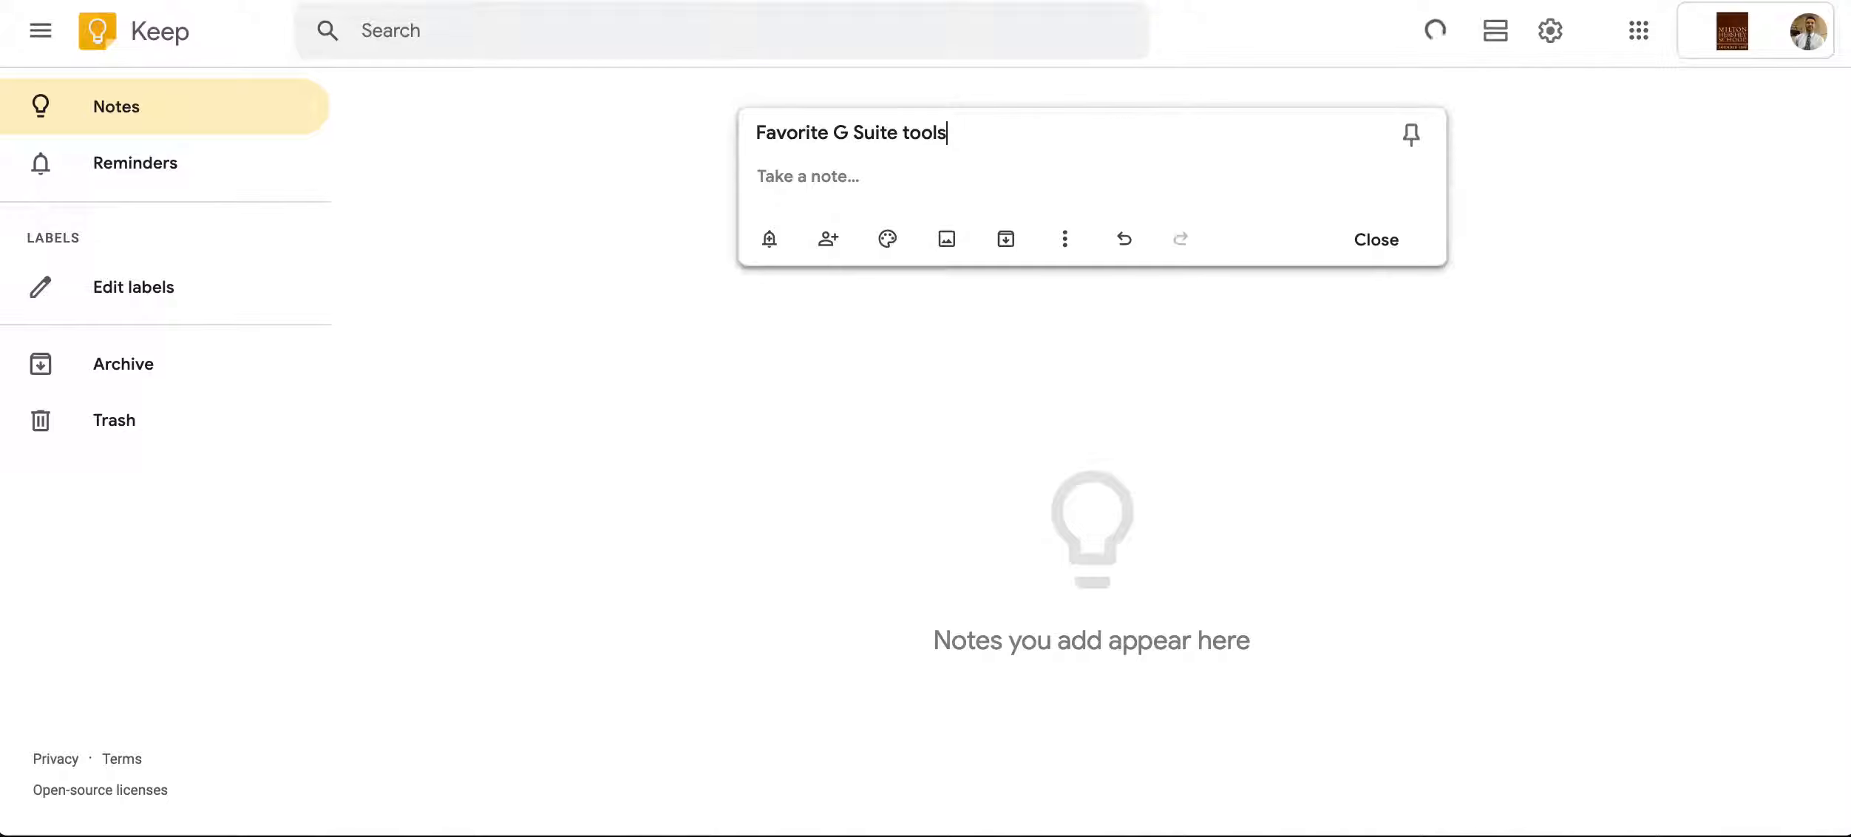
type("Docs")
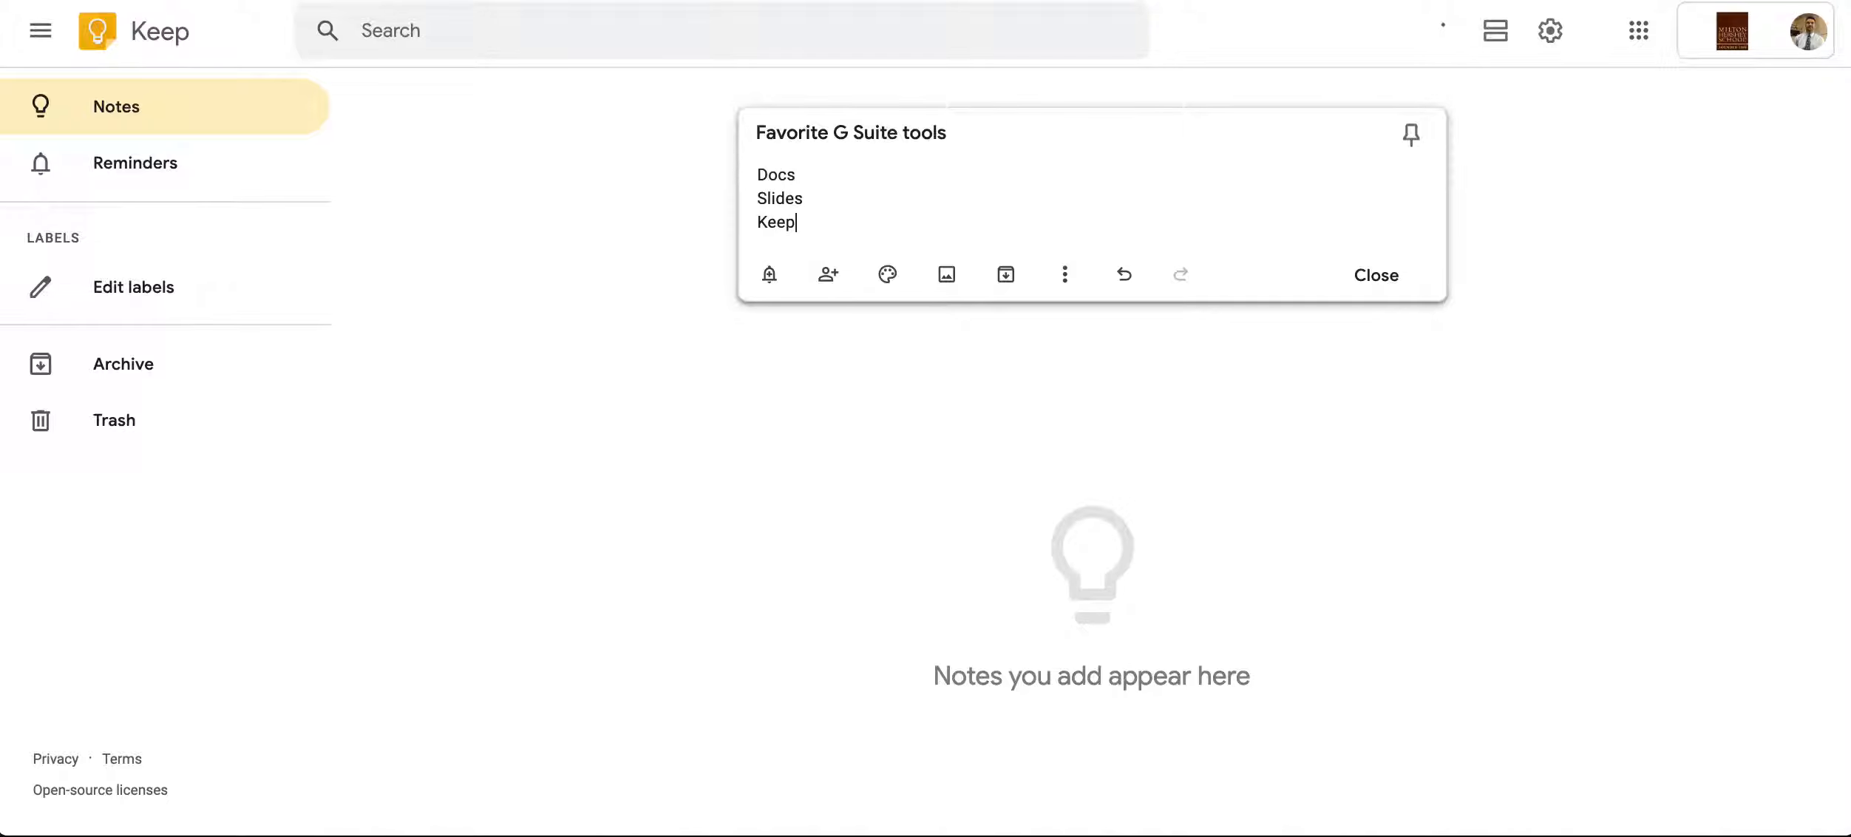
mouse_move(1063, 274)
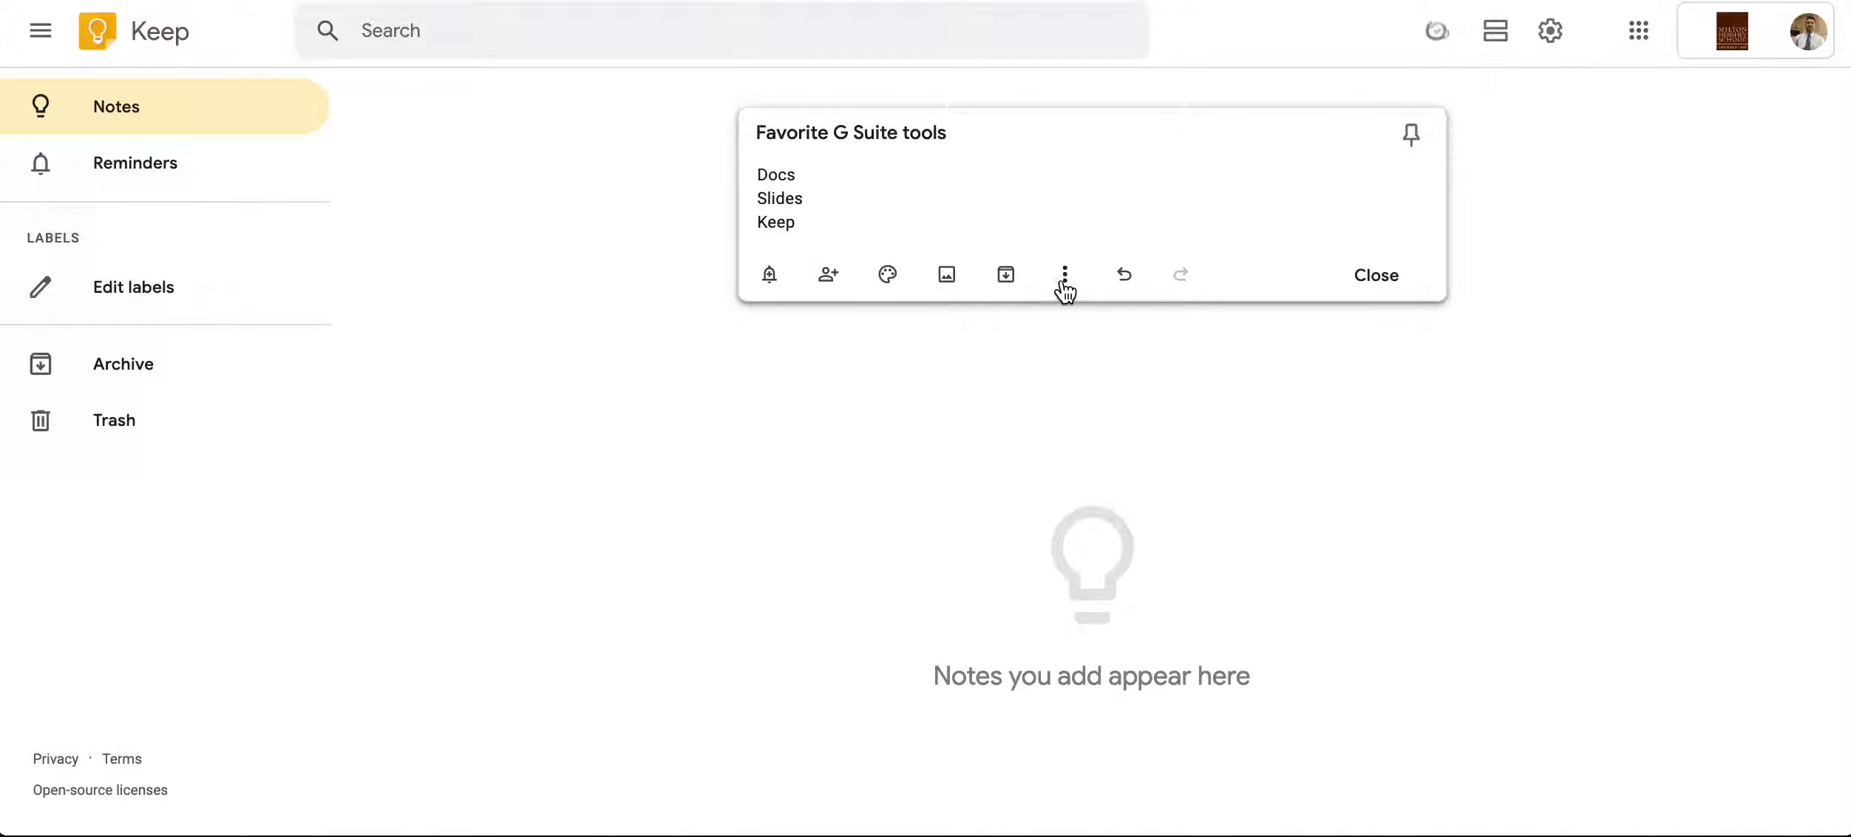
- Create a new 'G Suite' label from the note's More menu and apply it to the note
left_click(1063, 275)
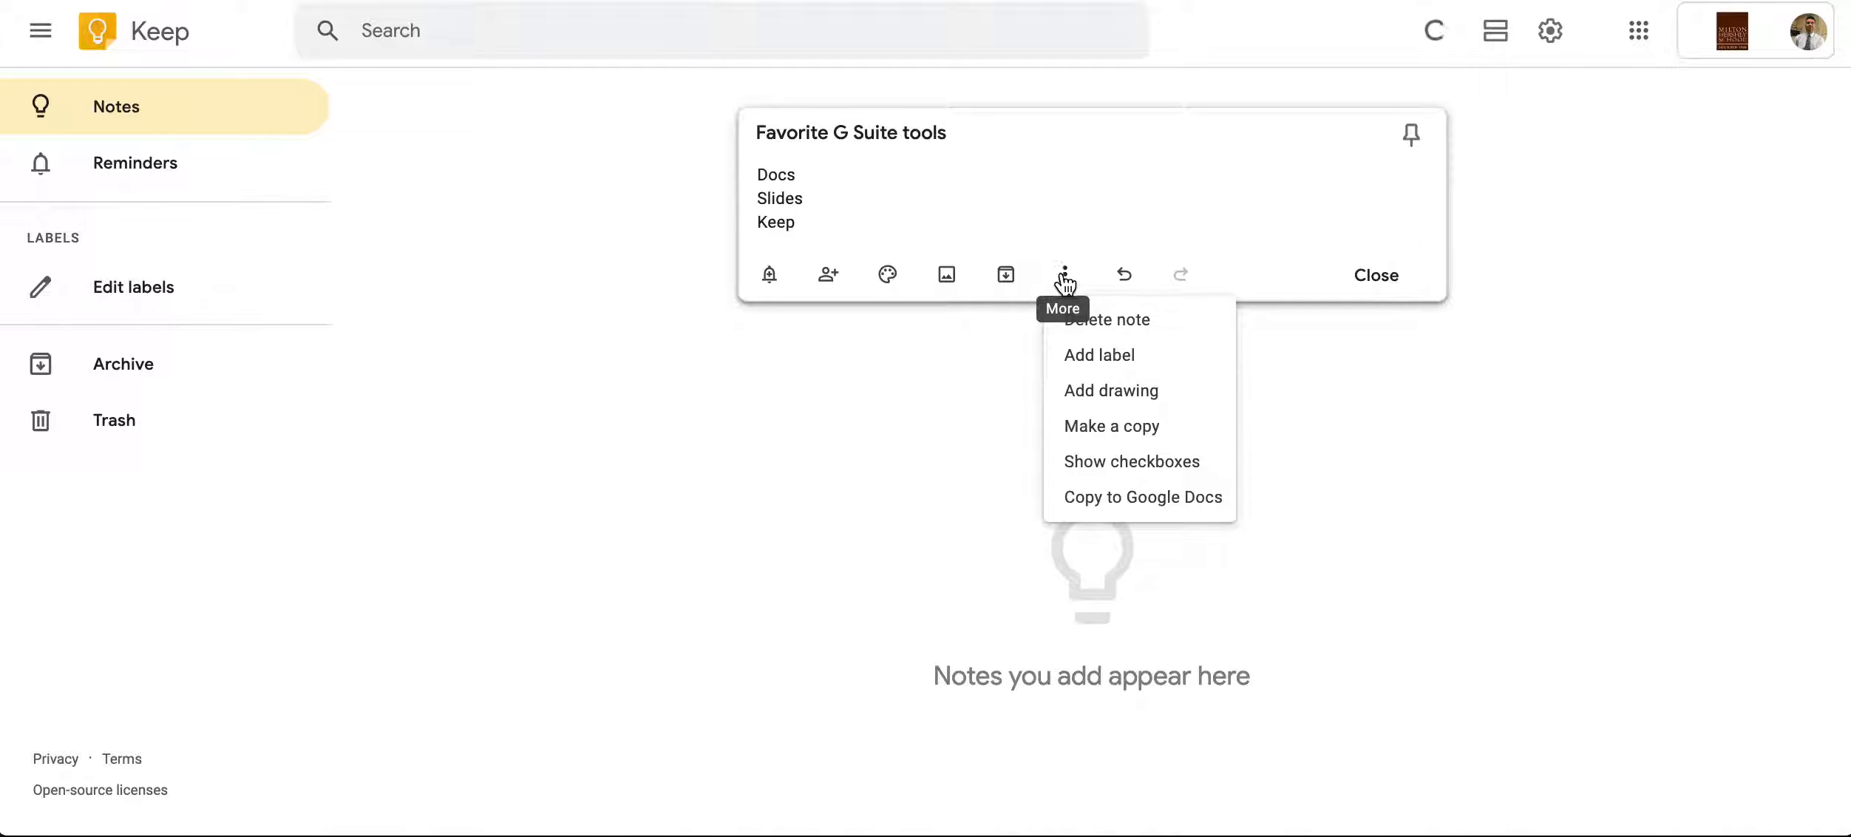
left_click(1098, 354)
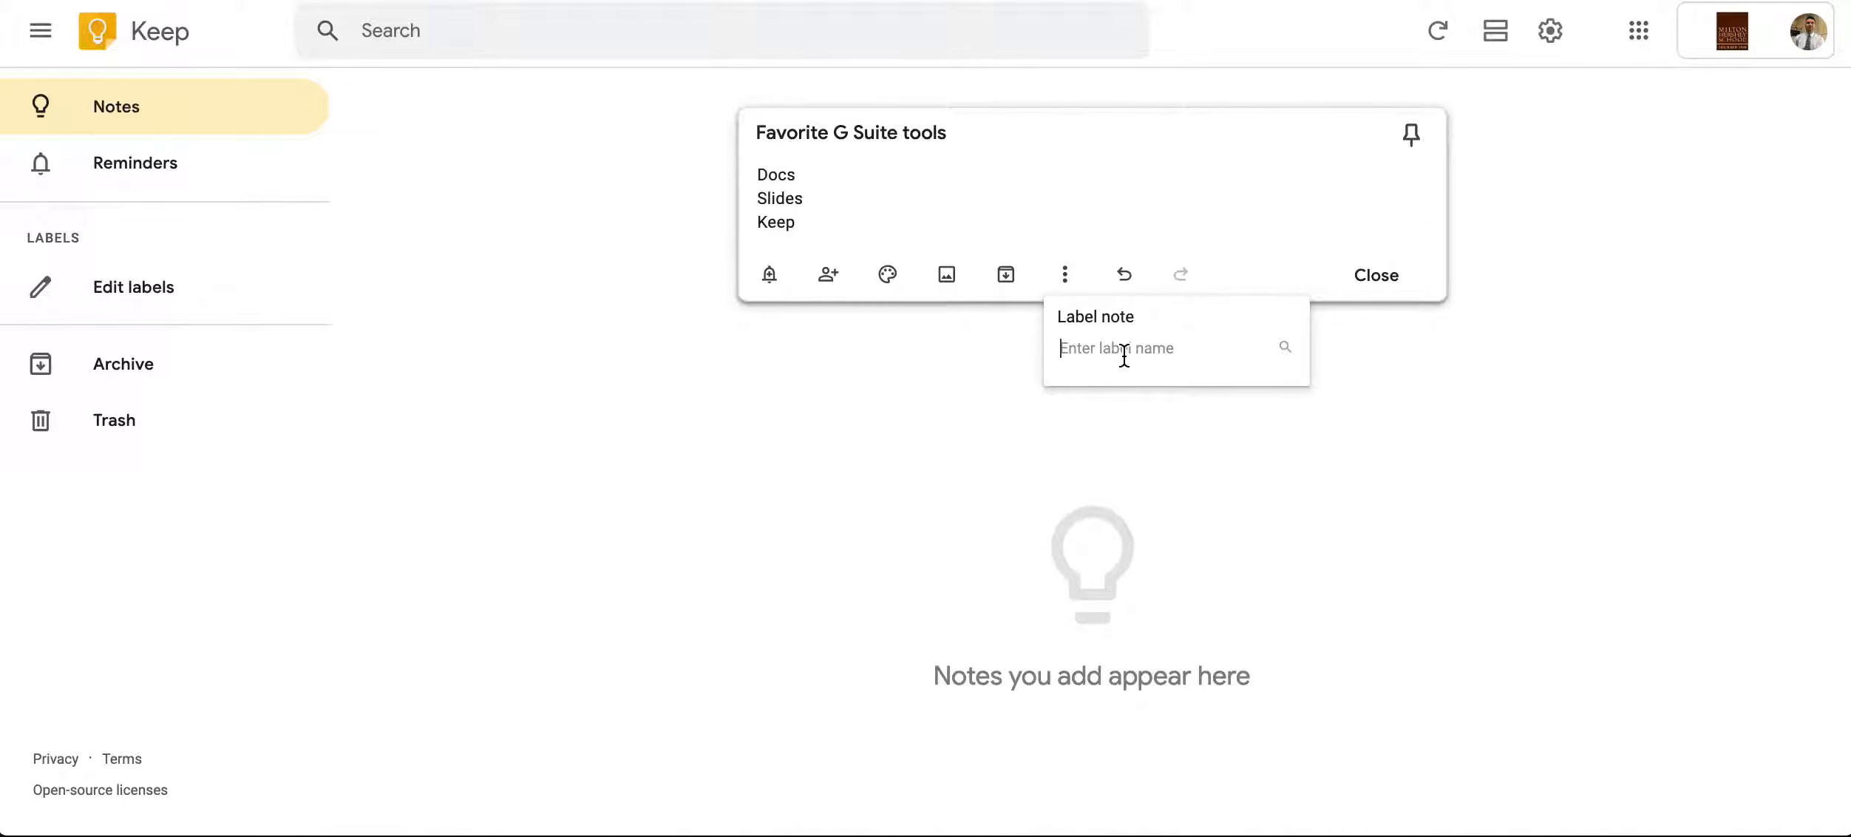
type("G Suite")
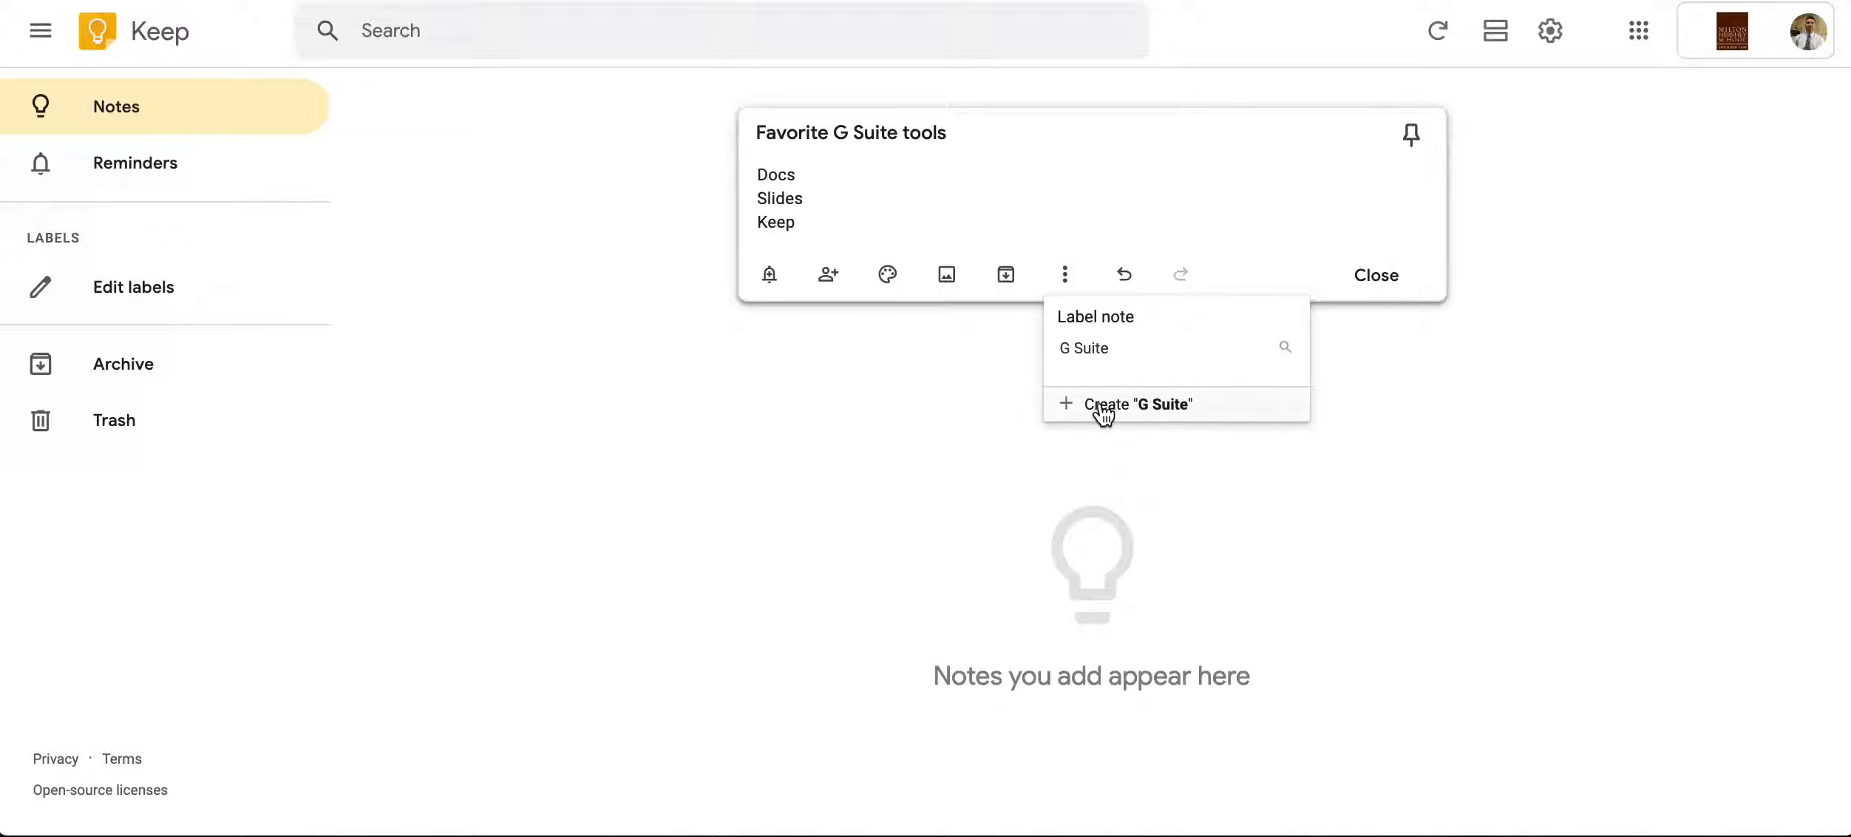
left_click(1139, 404)
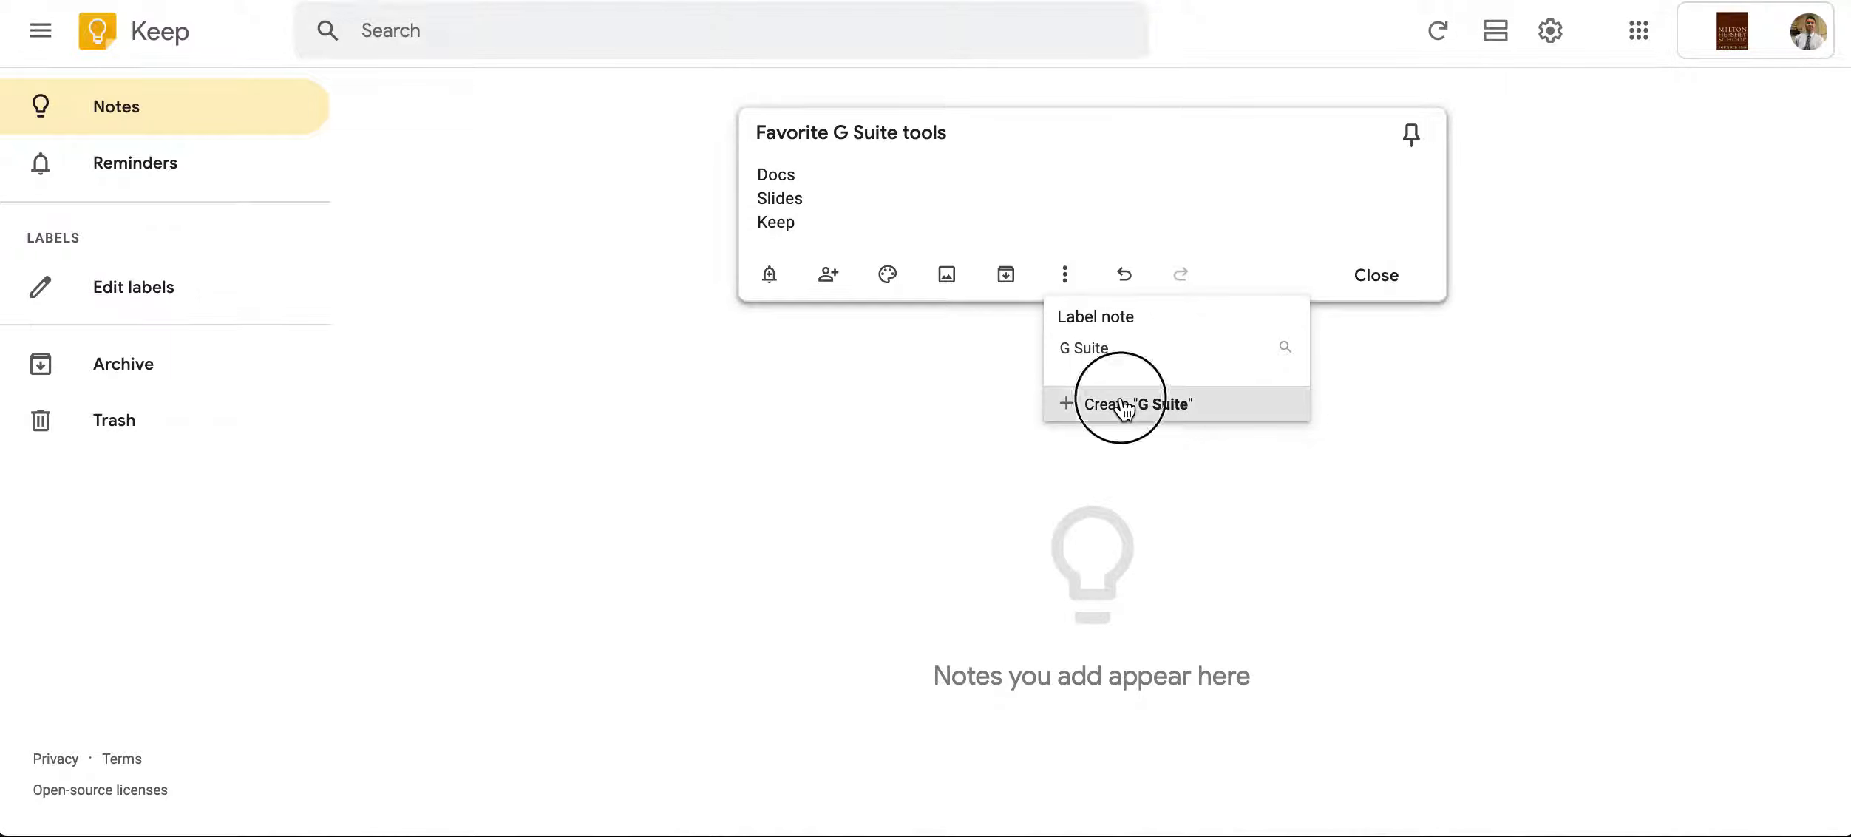
left_click(1138, 404)
type("asdfads")
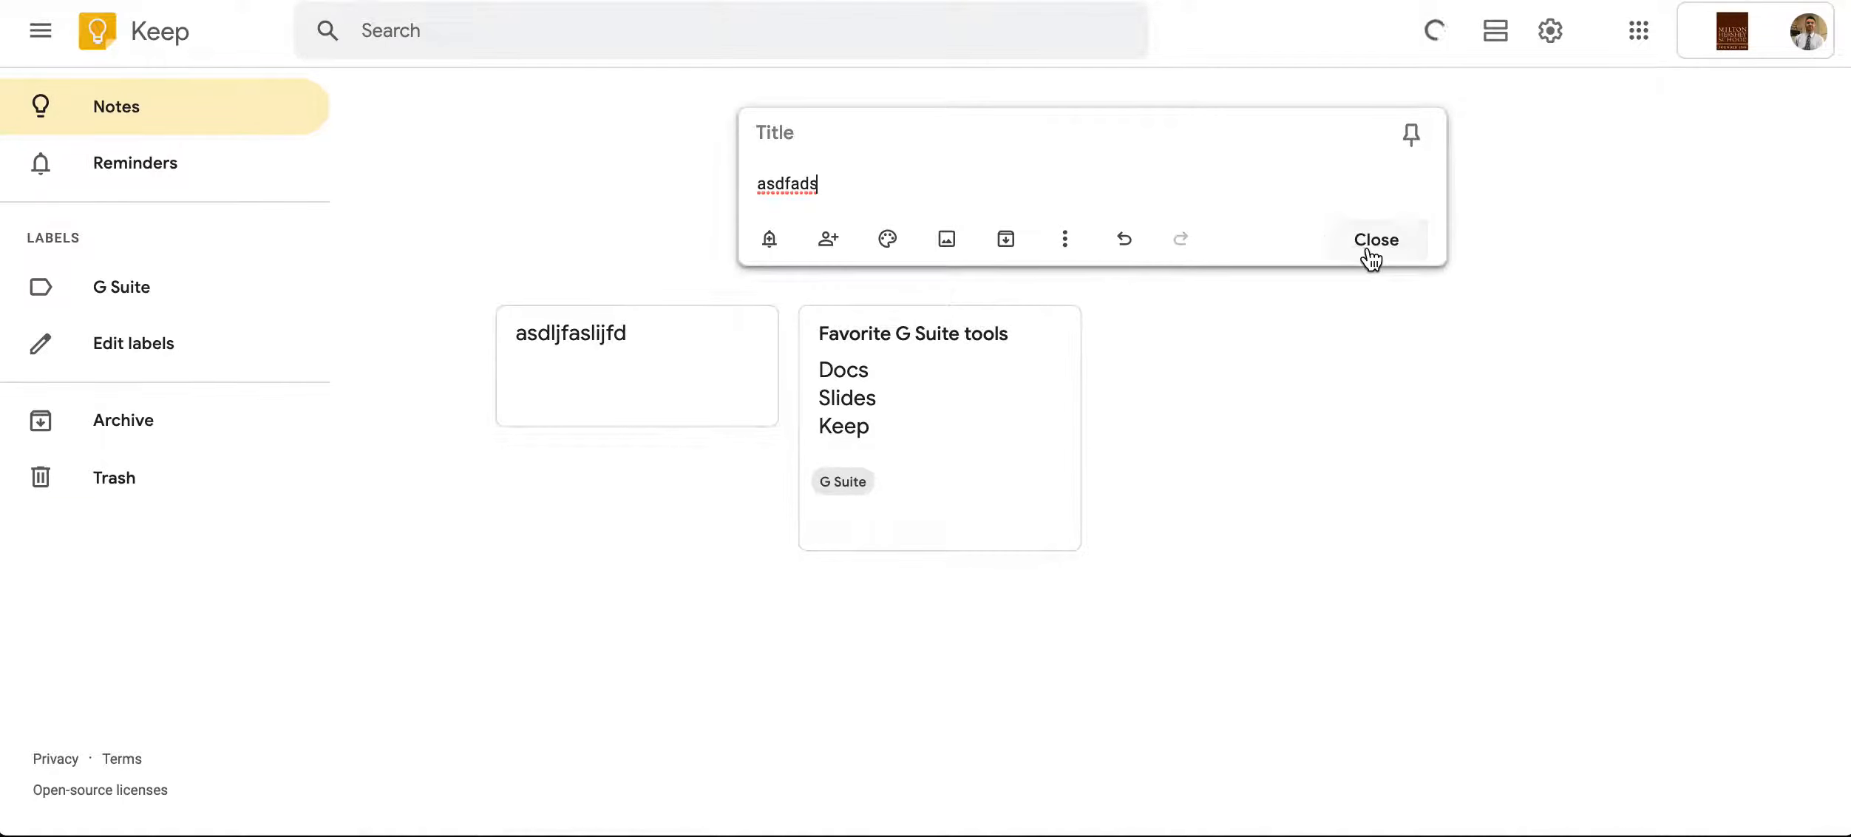
- Close the note and filter the grid to notes carrying the G Suite label
left_click(1375, 239)
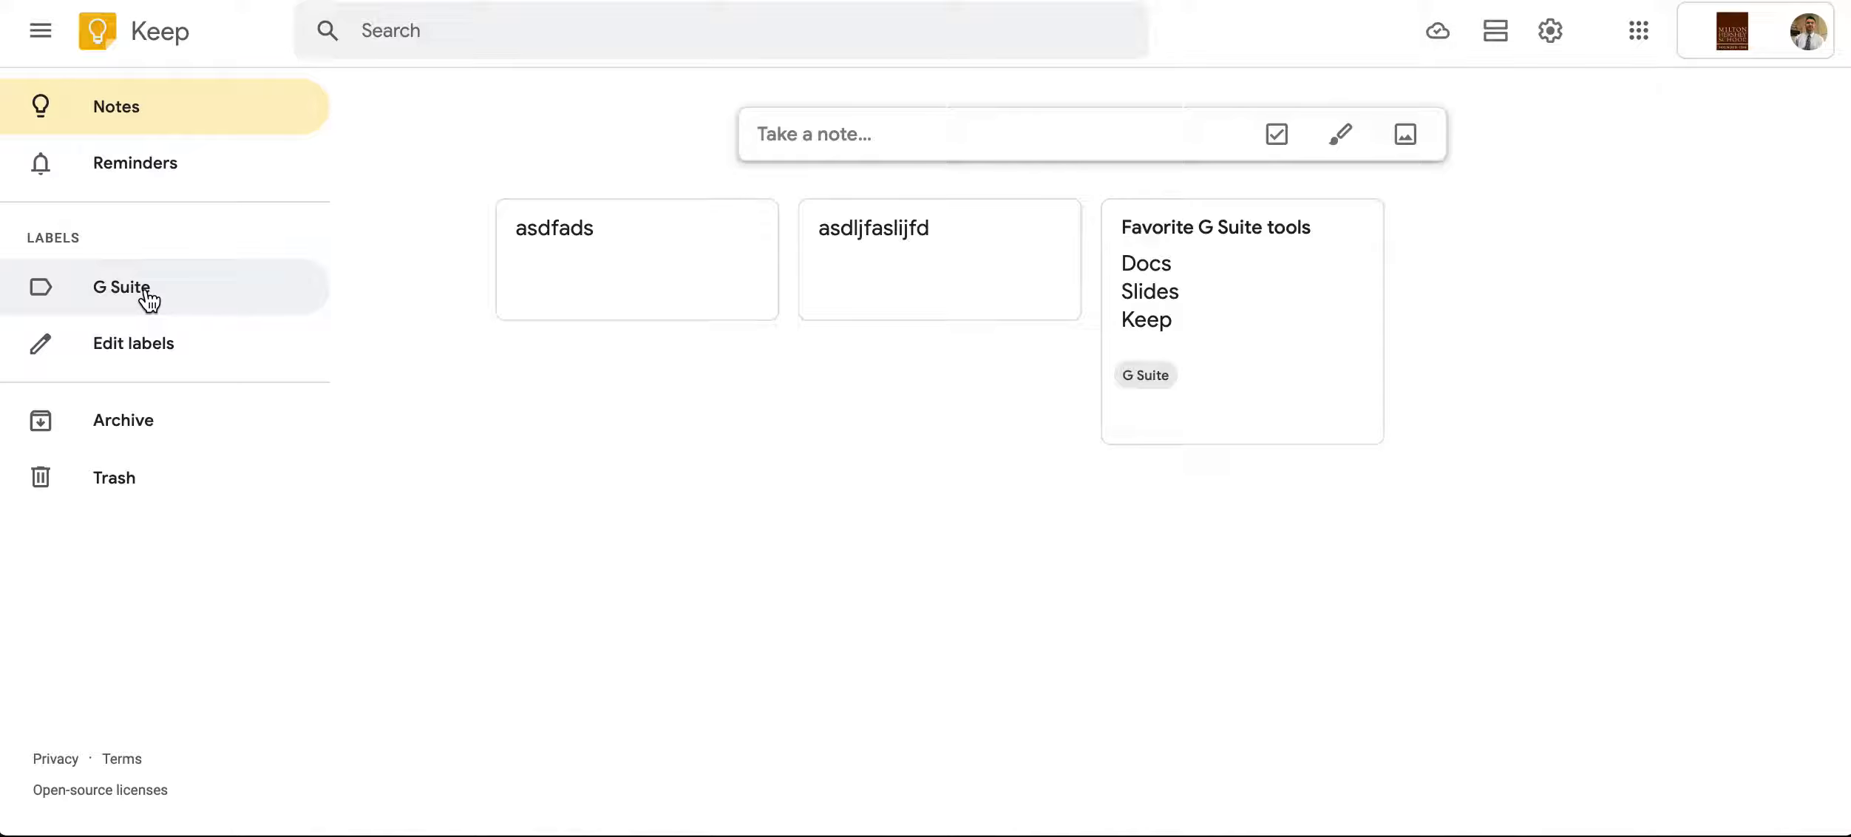
left_click(120, 287)
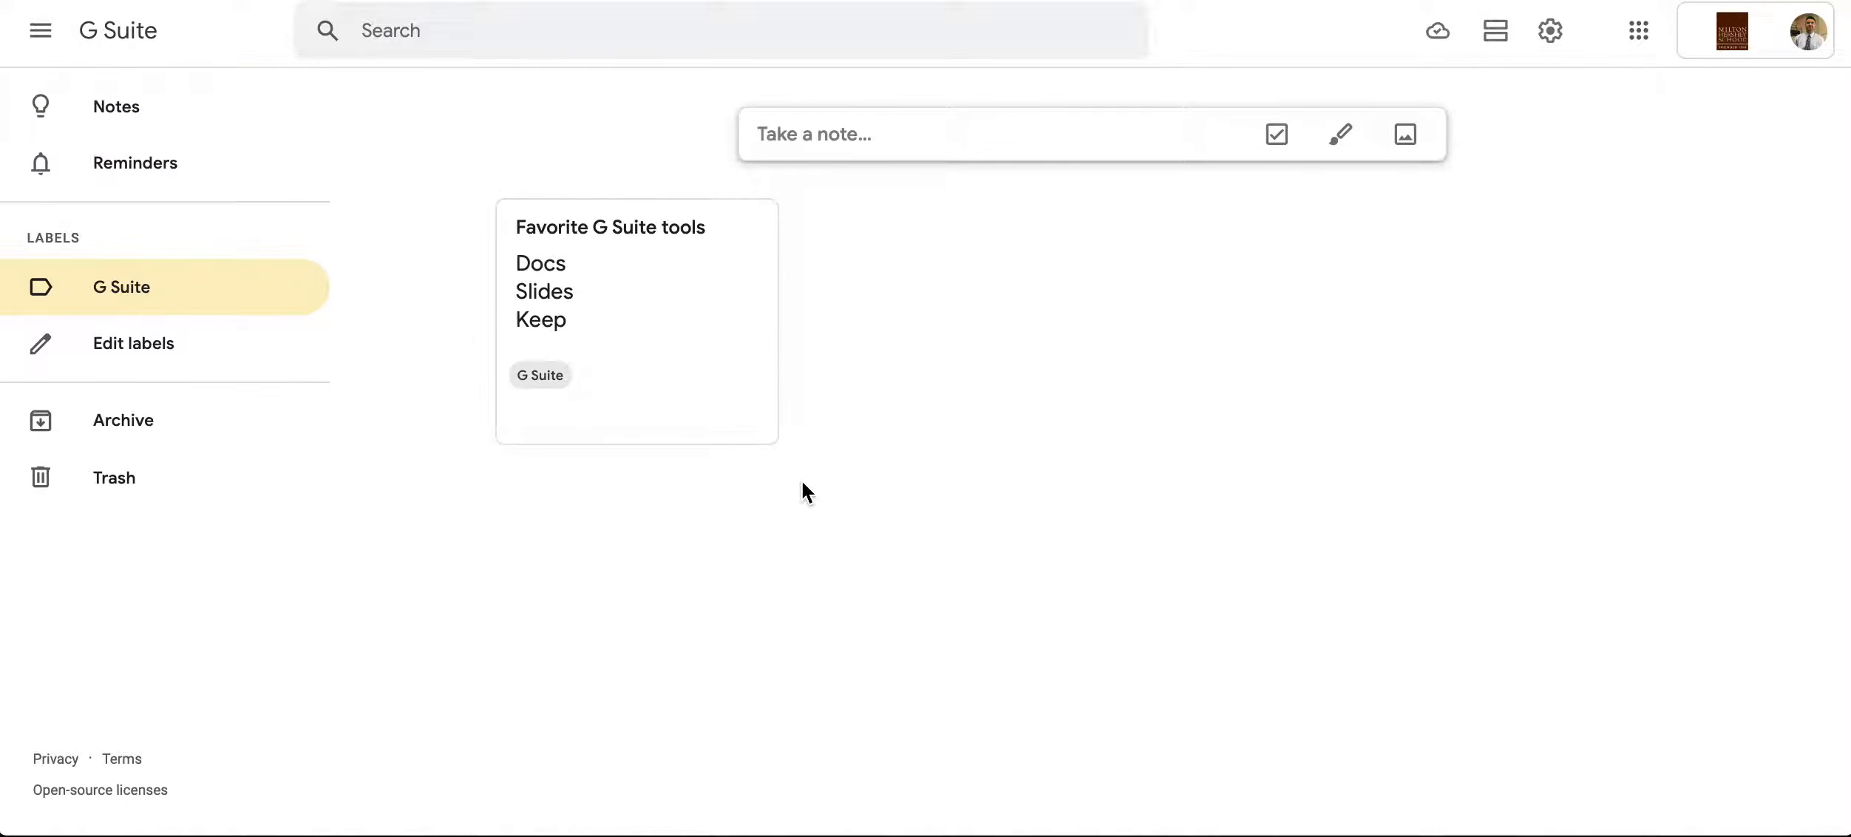
left_click(1439, 30)
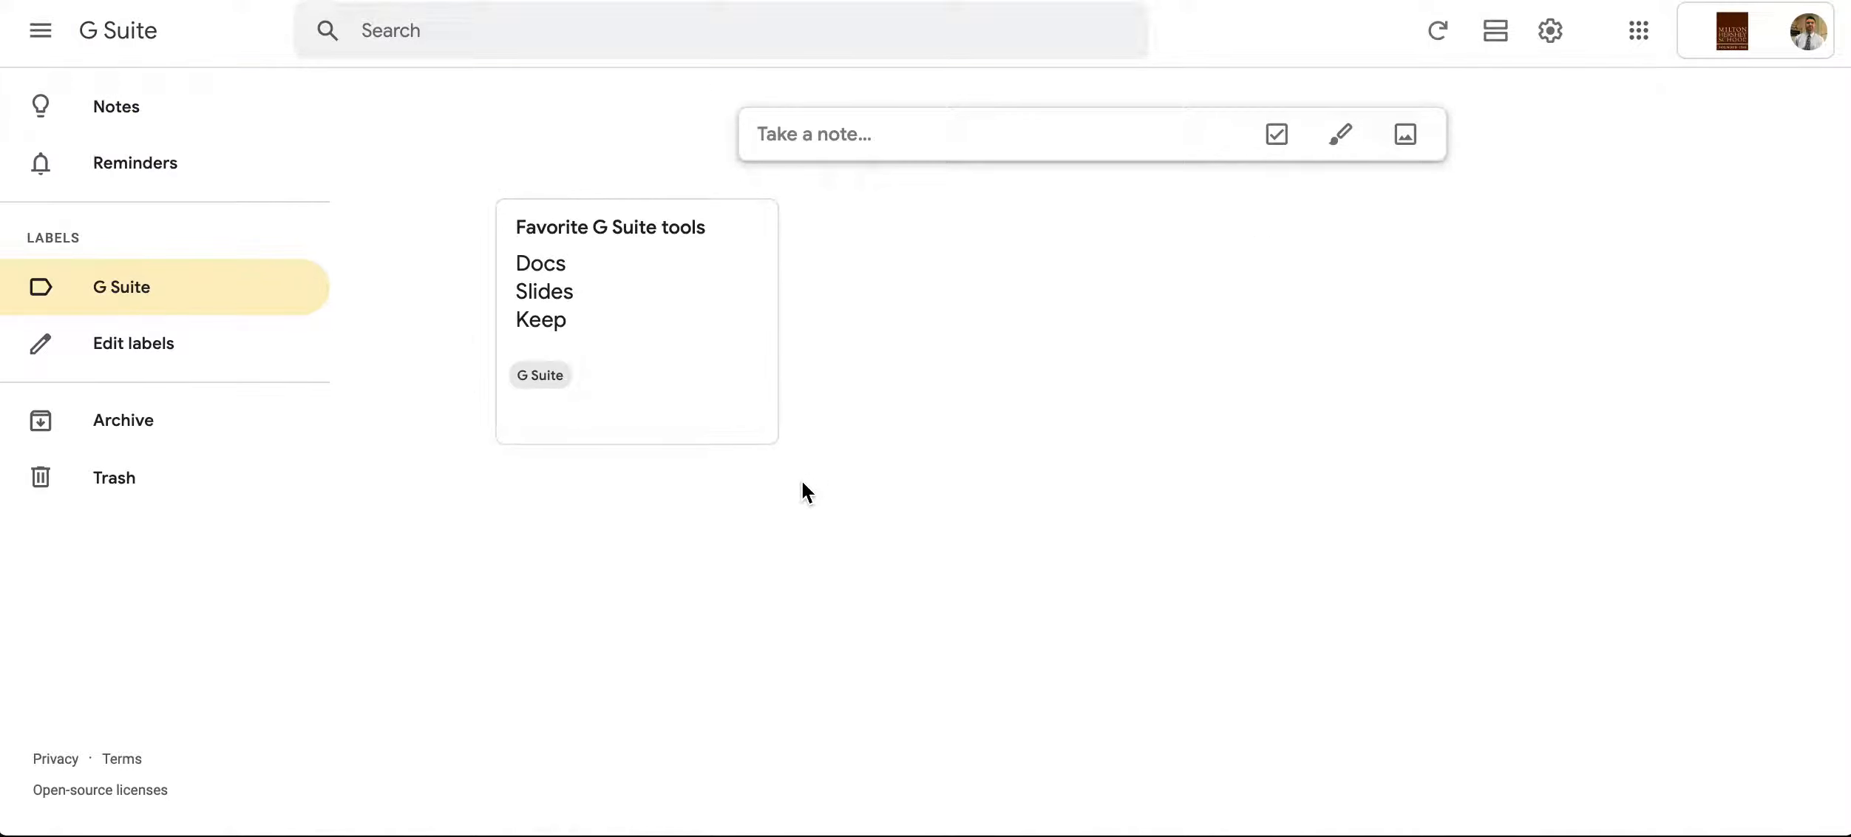
mouse_move(1339, 133)
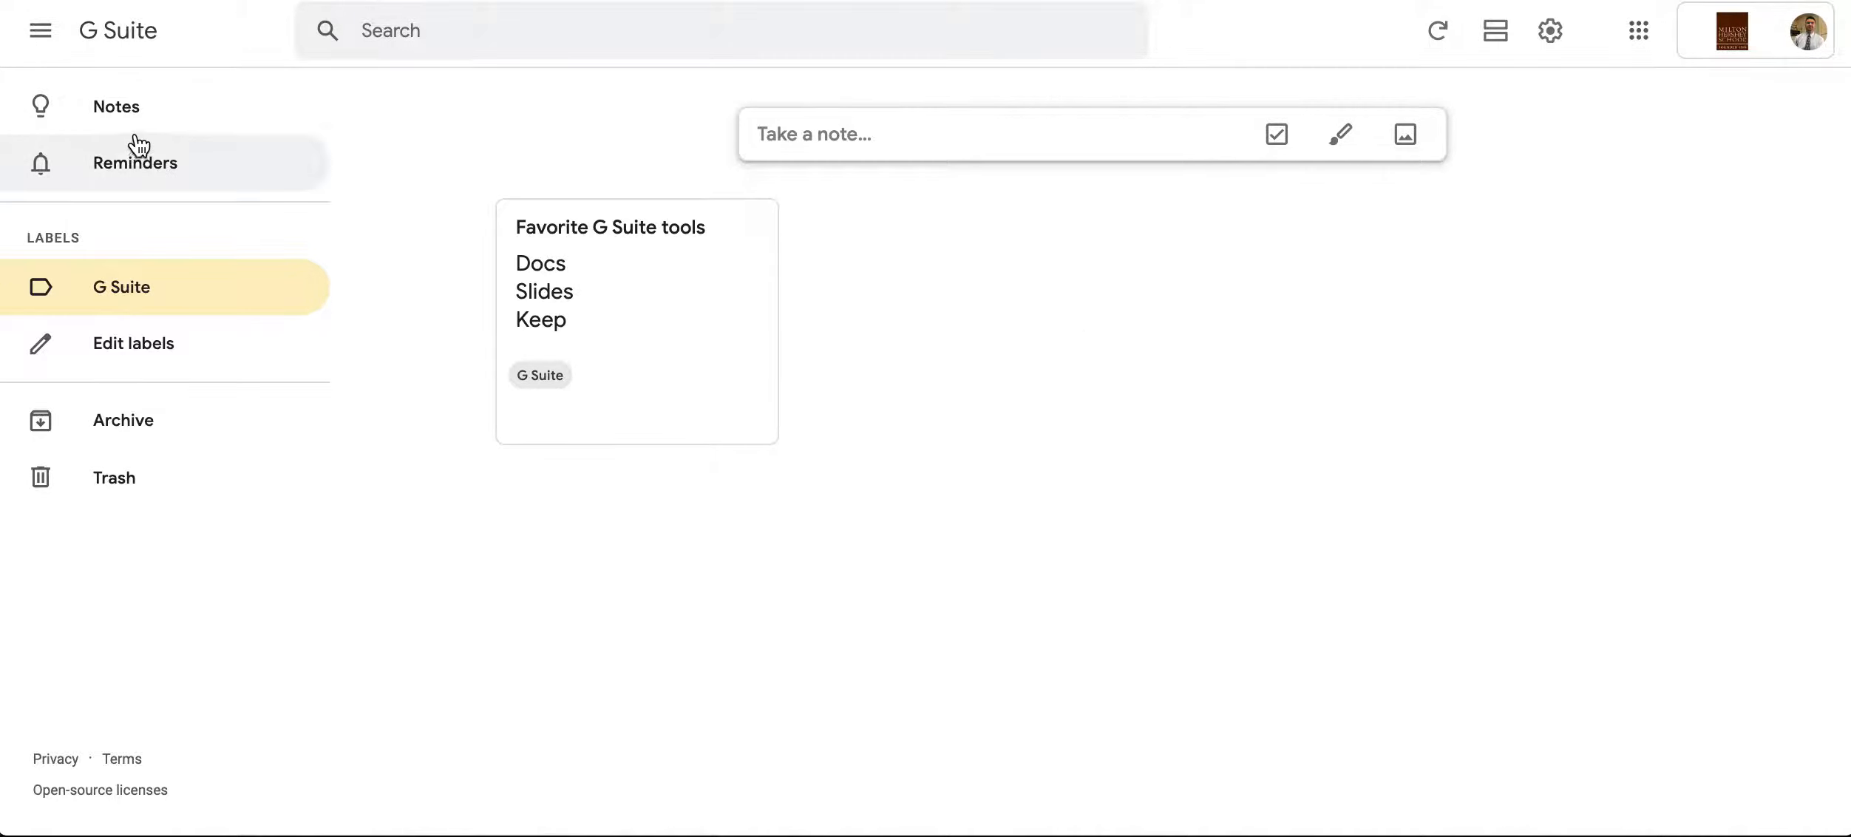
- Return to all notes and sketch a sun in a new drawing note with marker brush and ruled-lines background
left_click(115, 107)
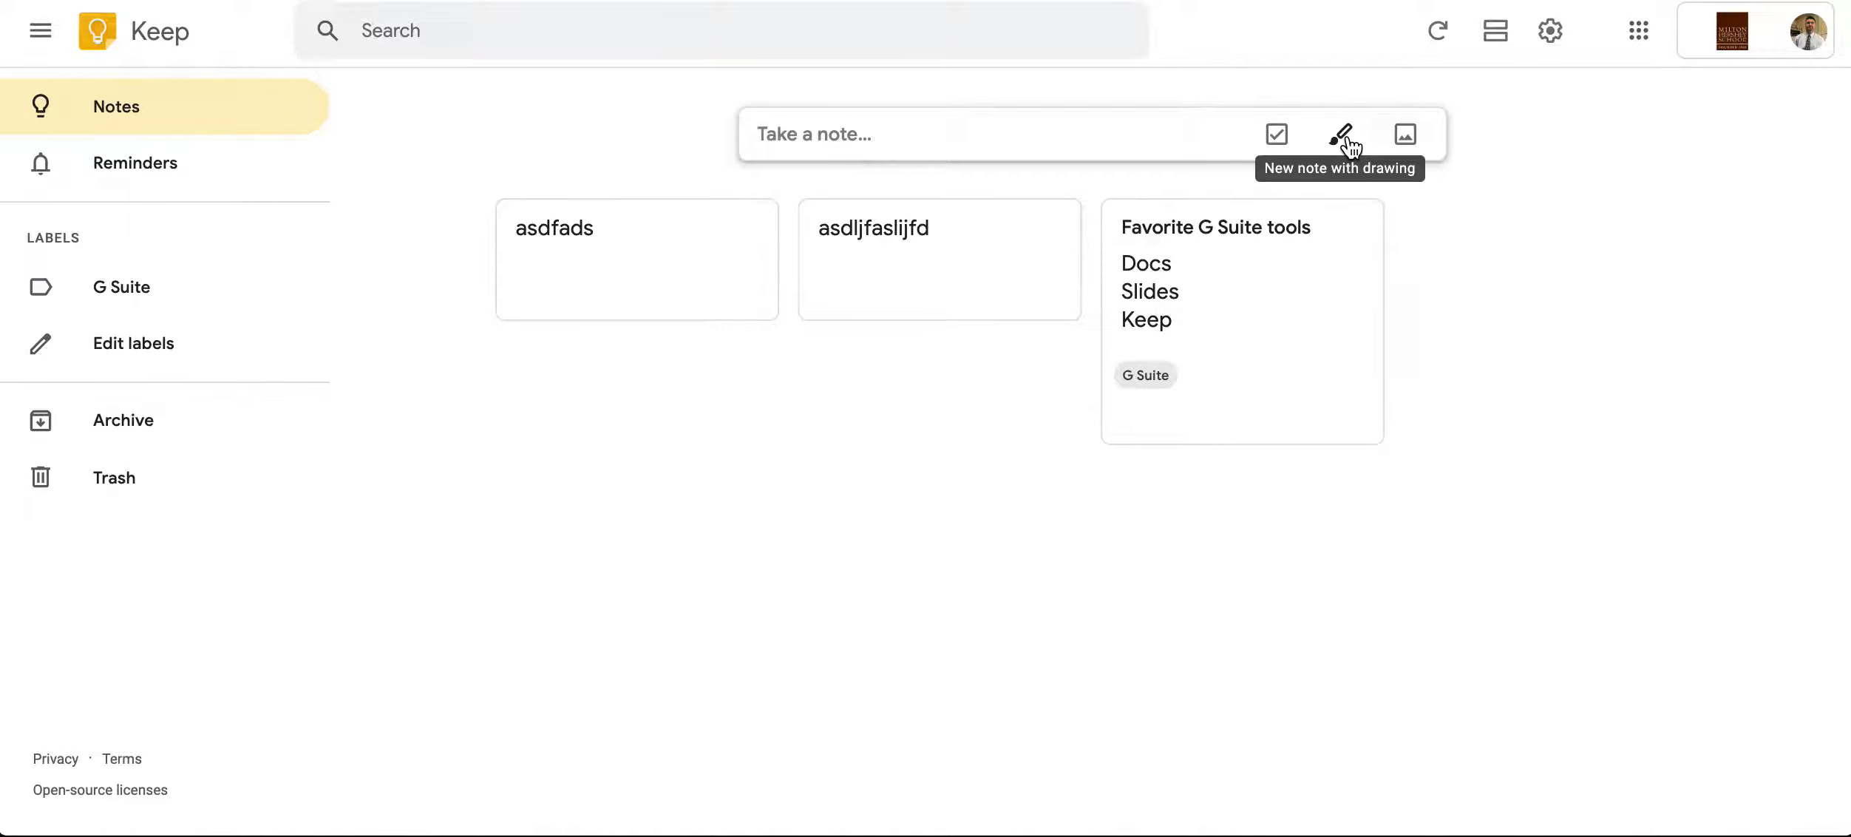
left_click(1341, 133)
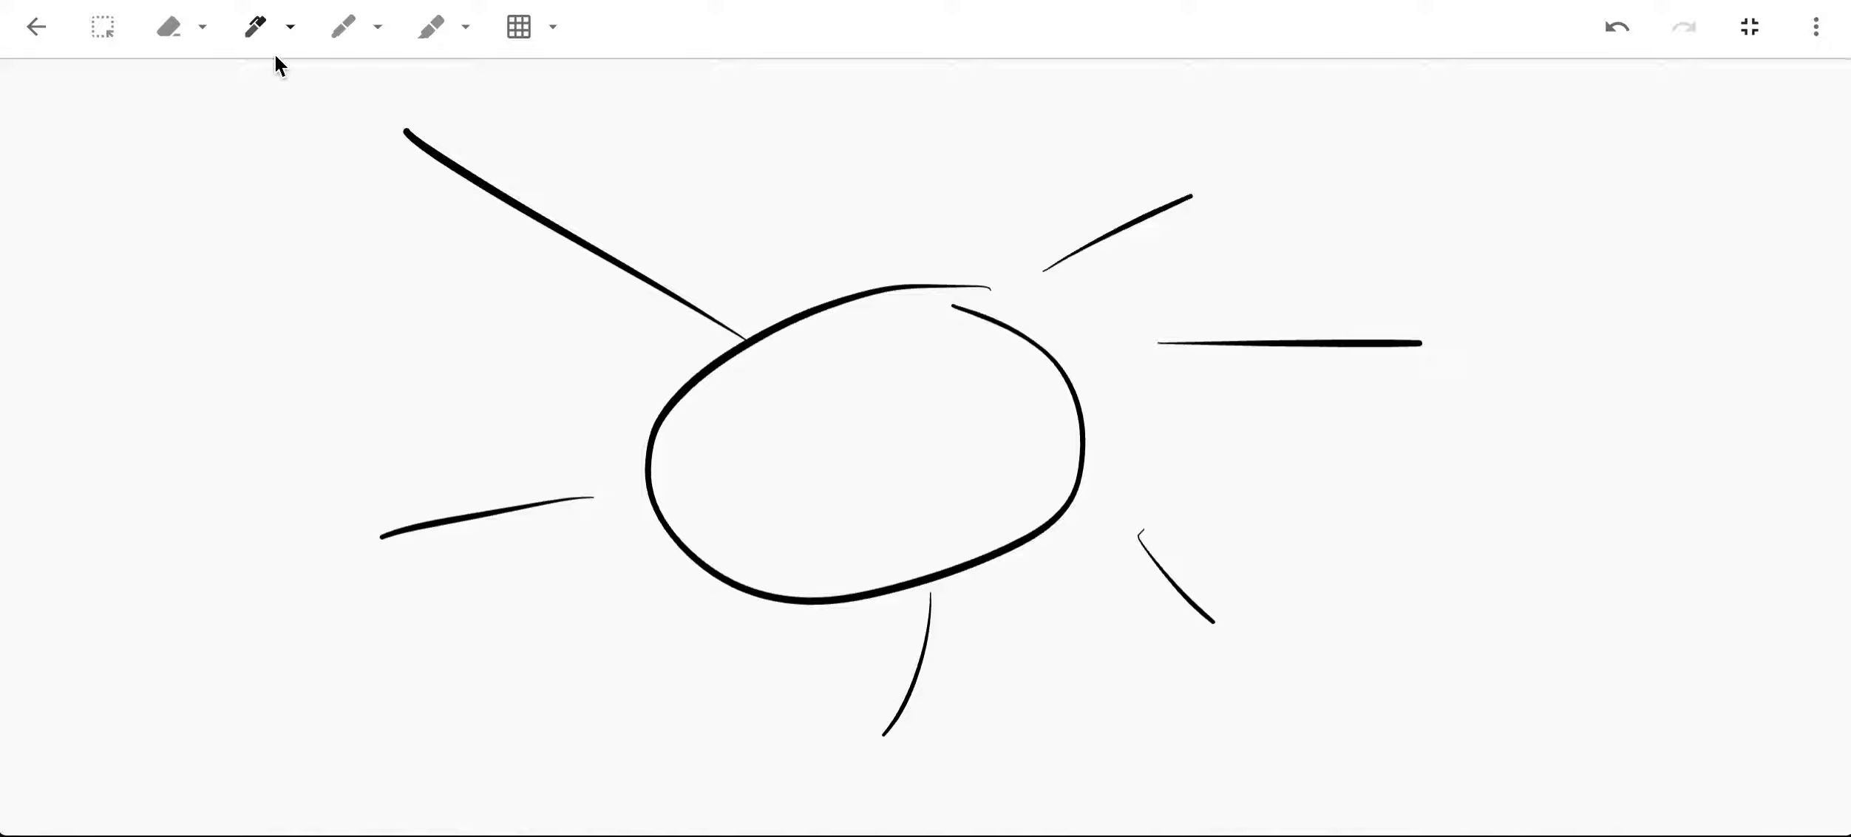
left_click(342, 26)
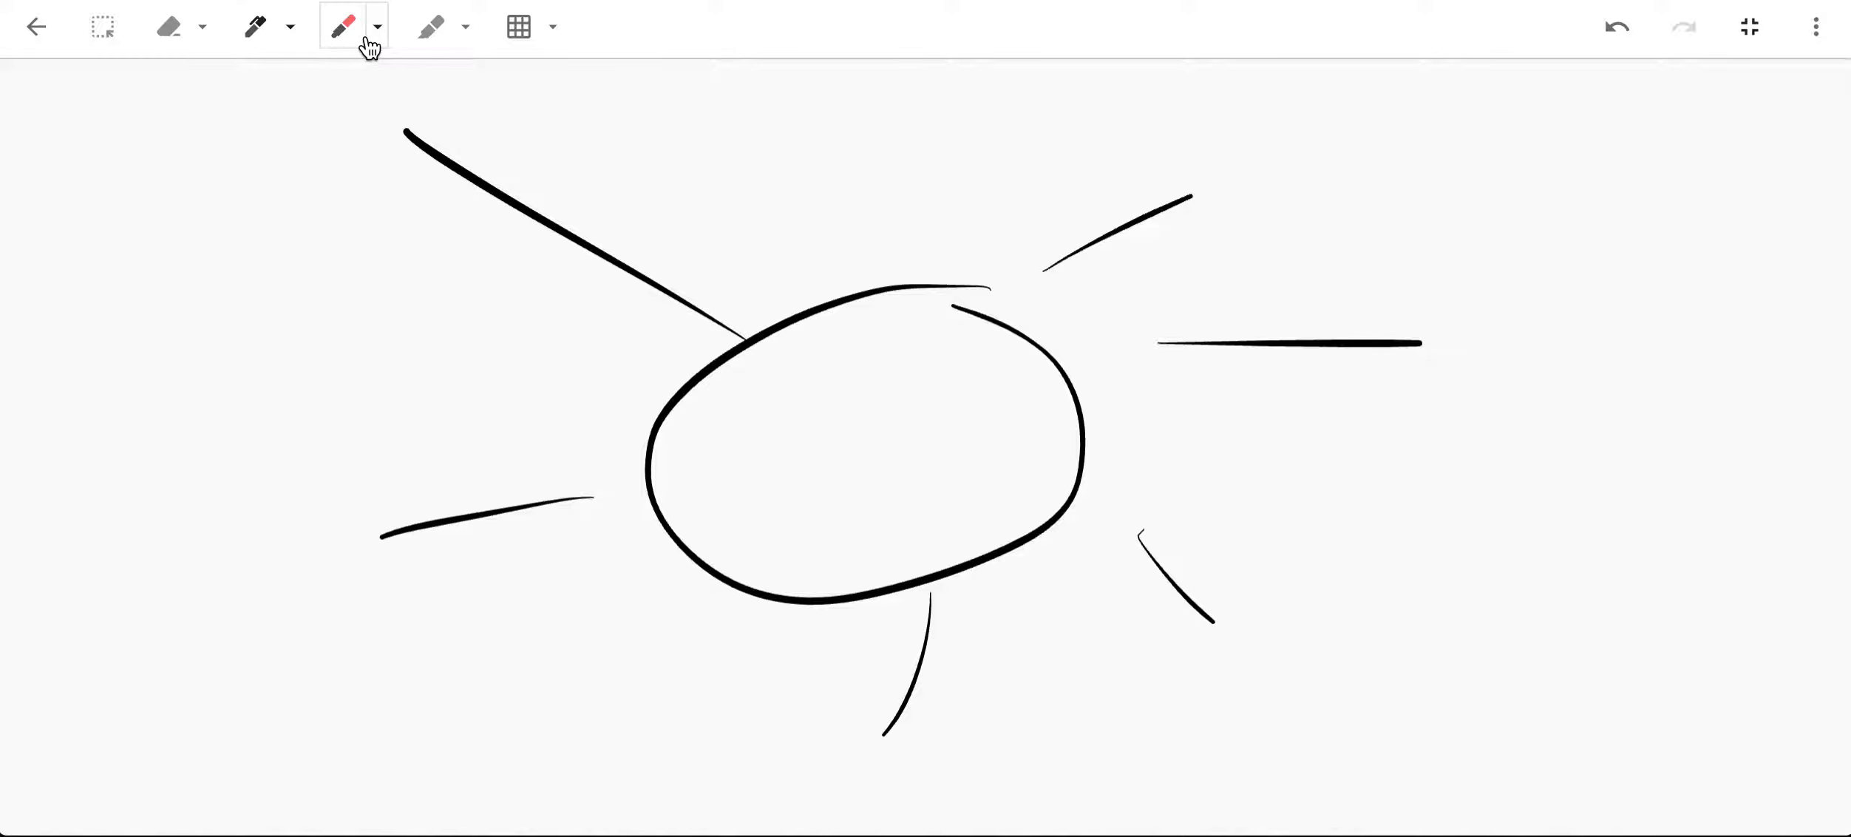
left_click(376, 26)
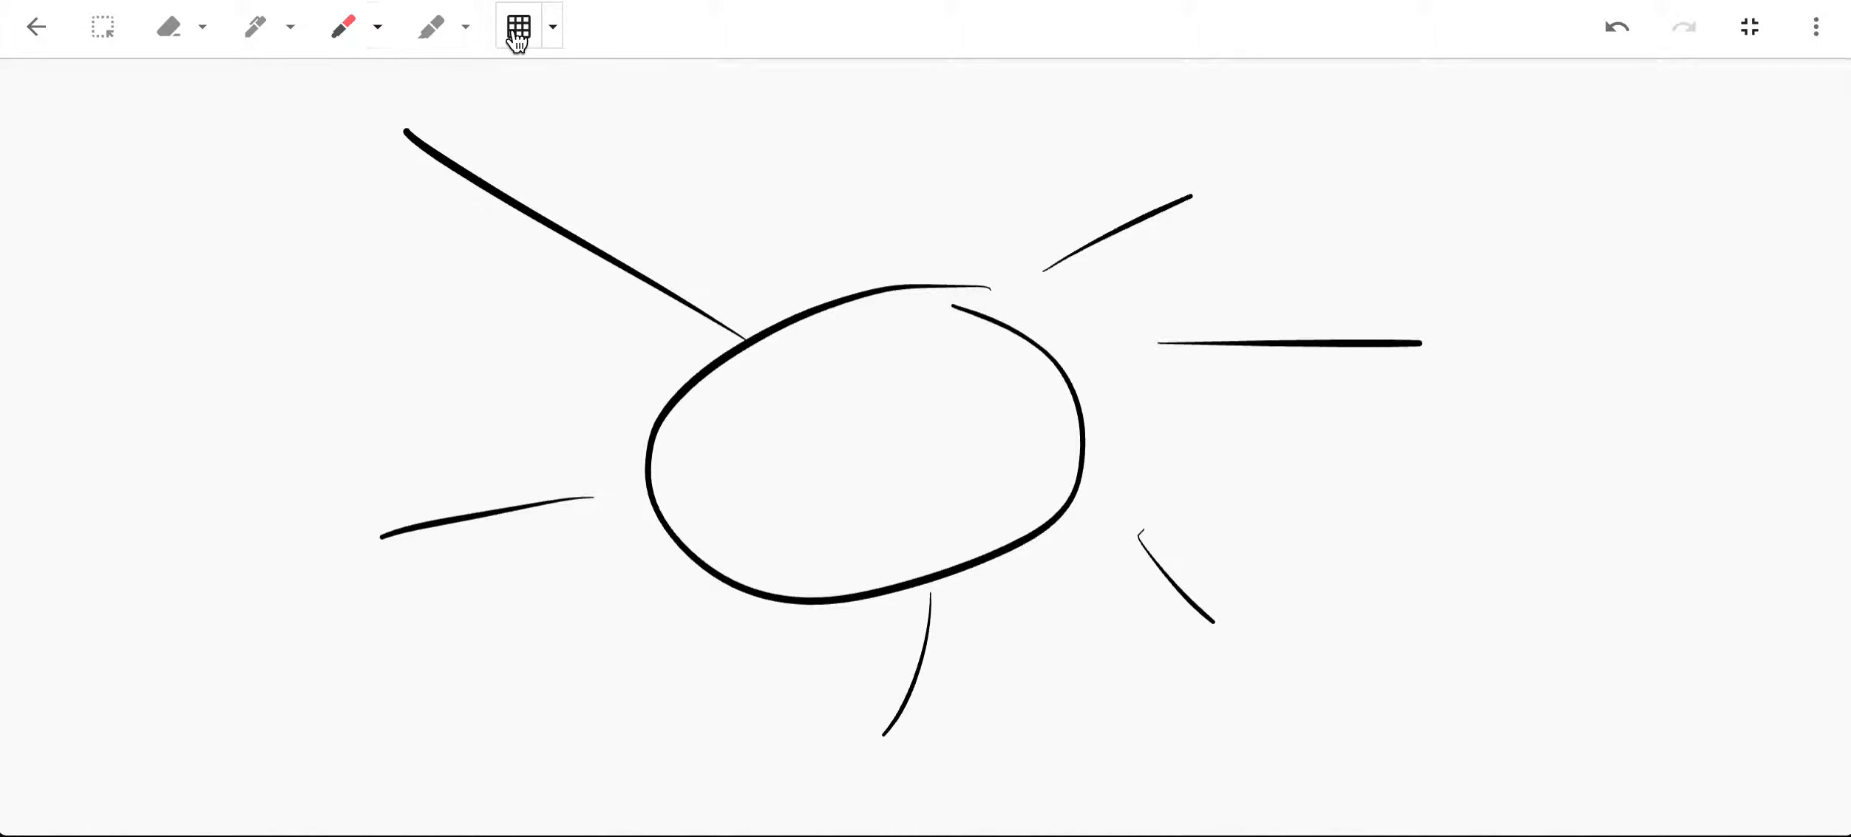
left_click(519, 26)
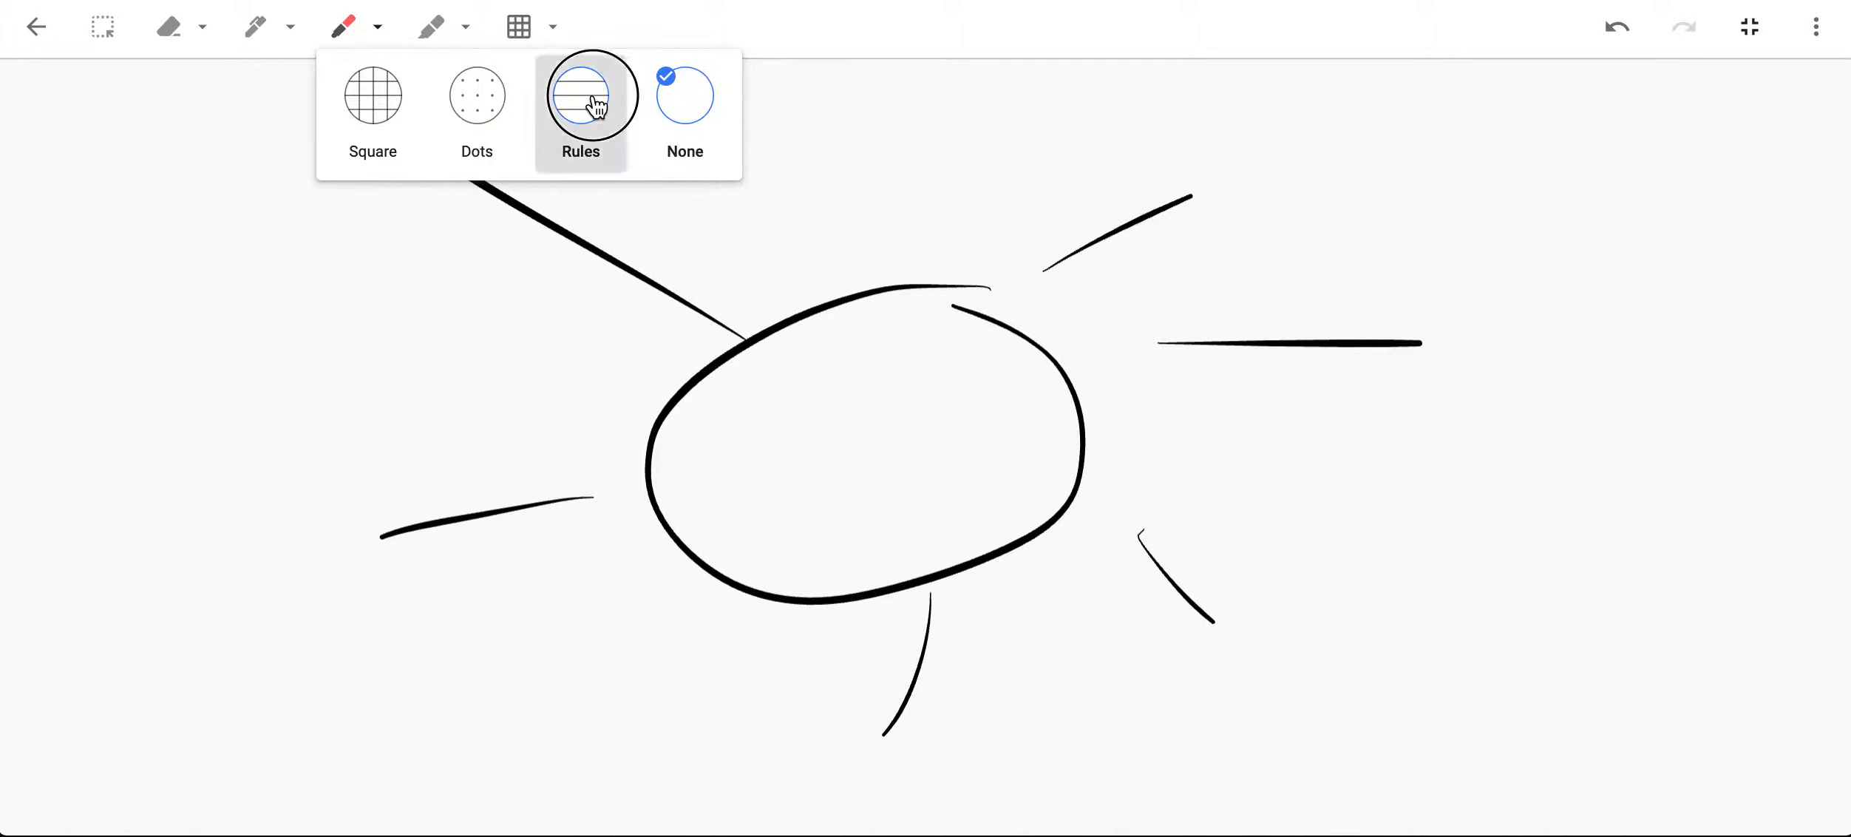
left_click(579, 94)
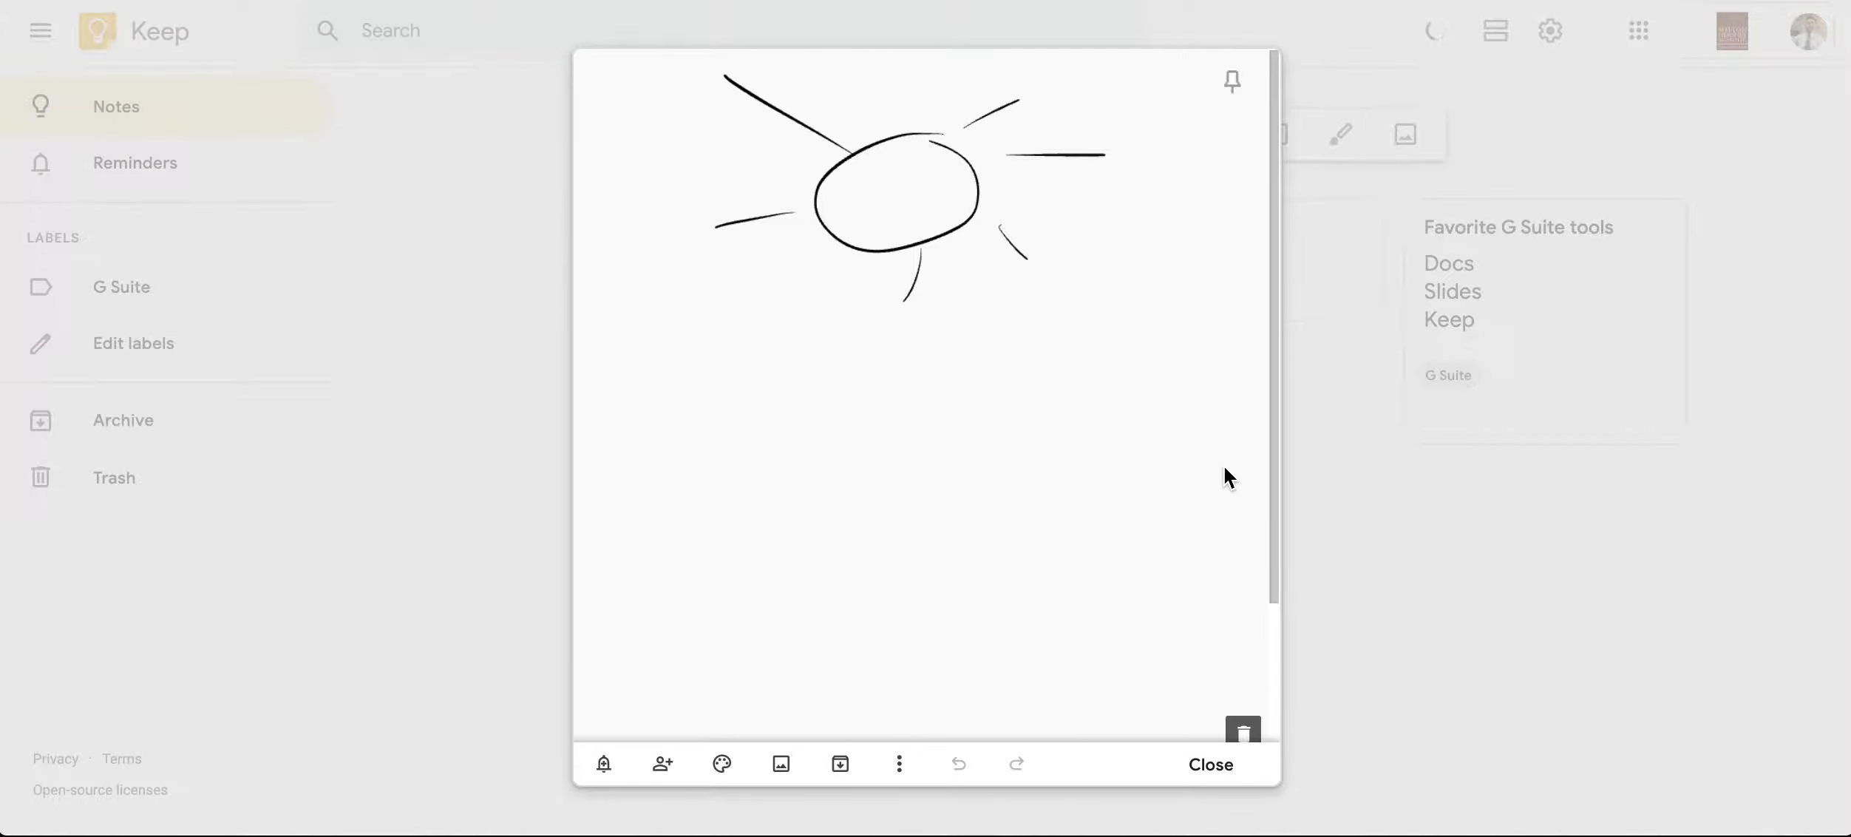
mouse_move(1042, 259)
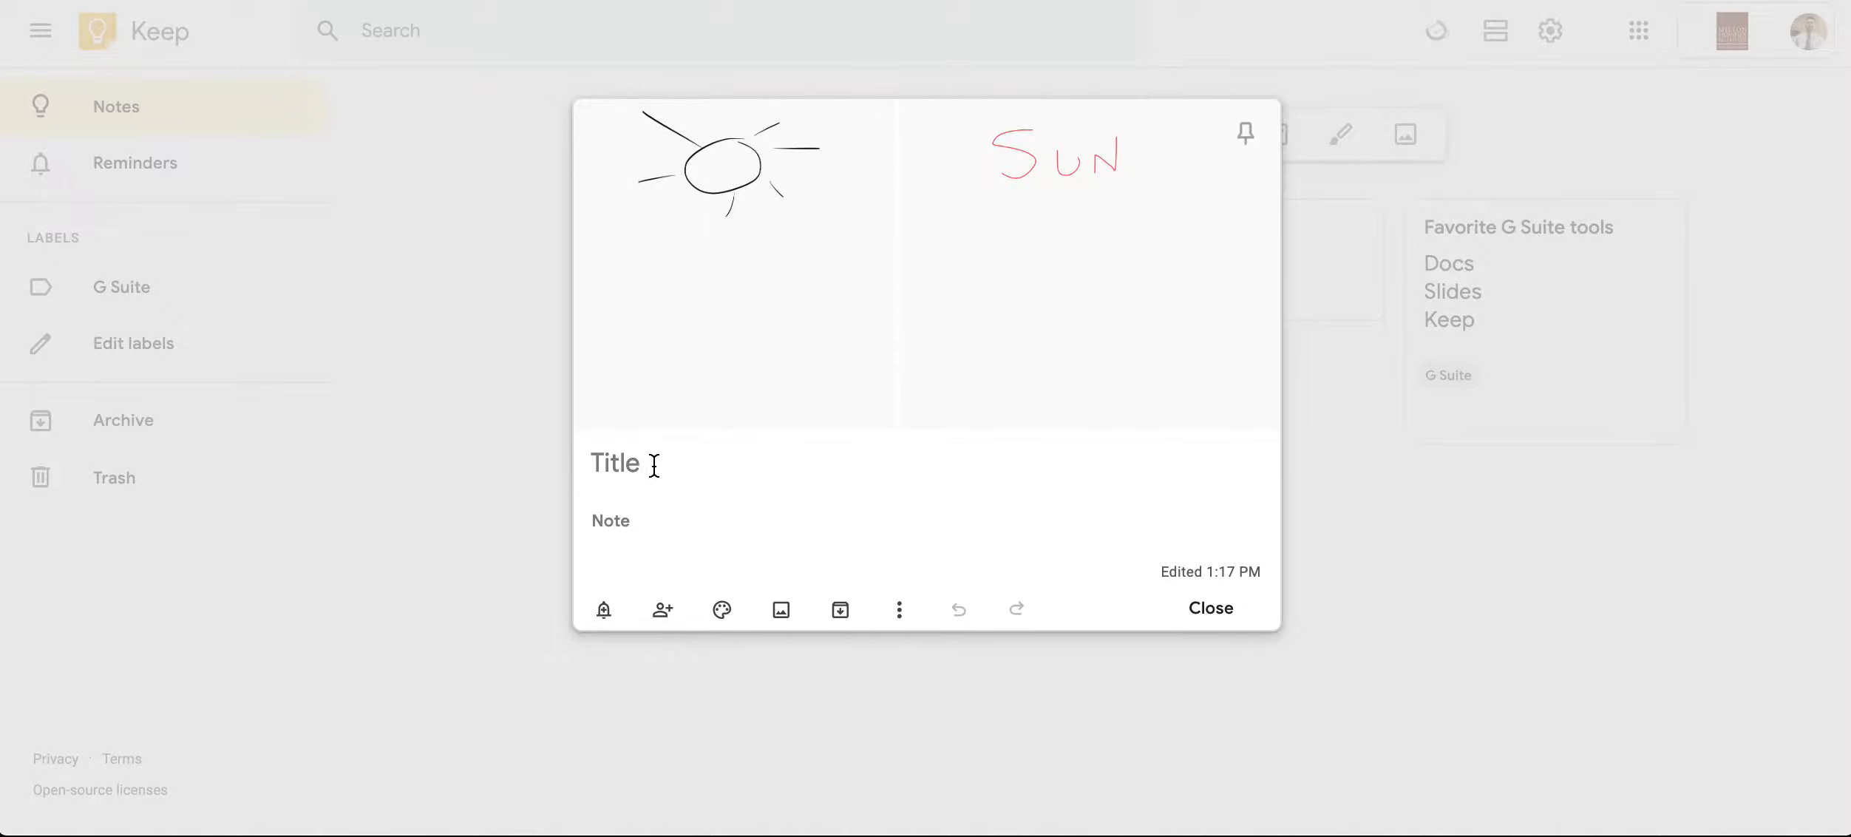
type("w")
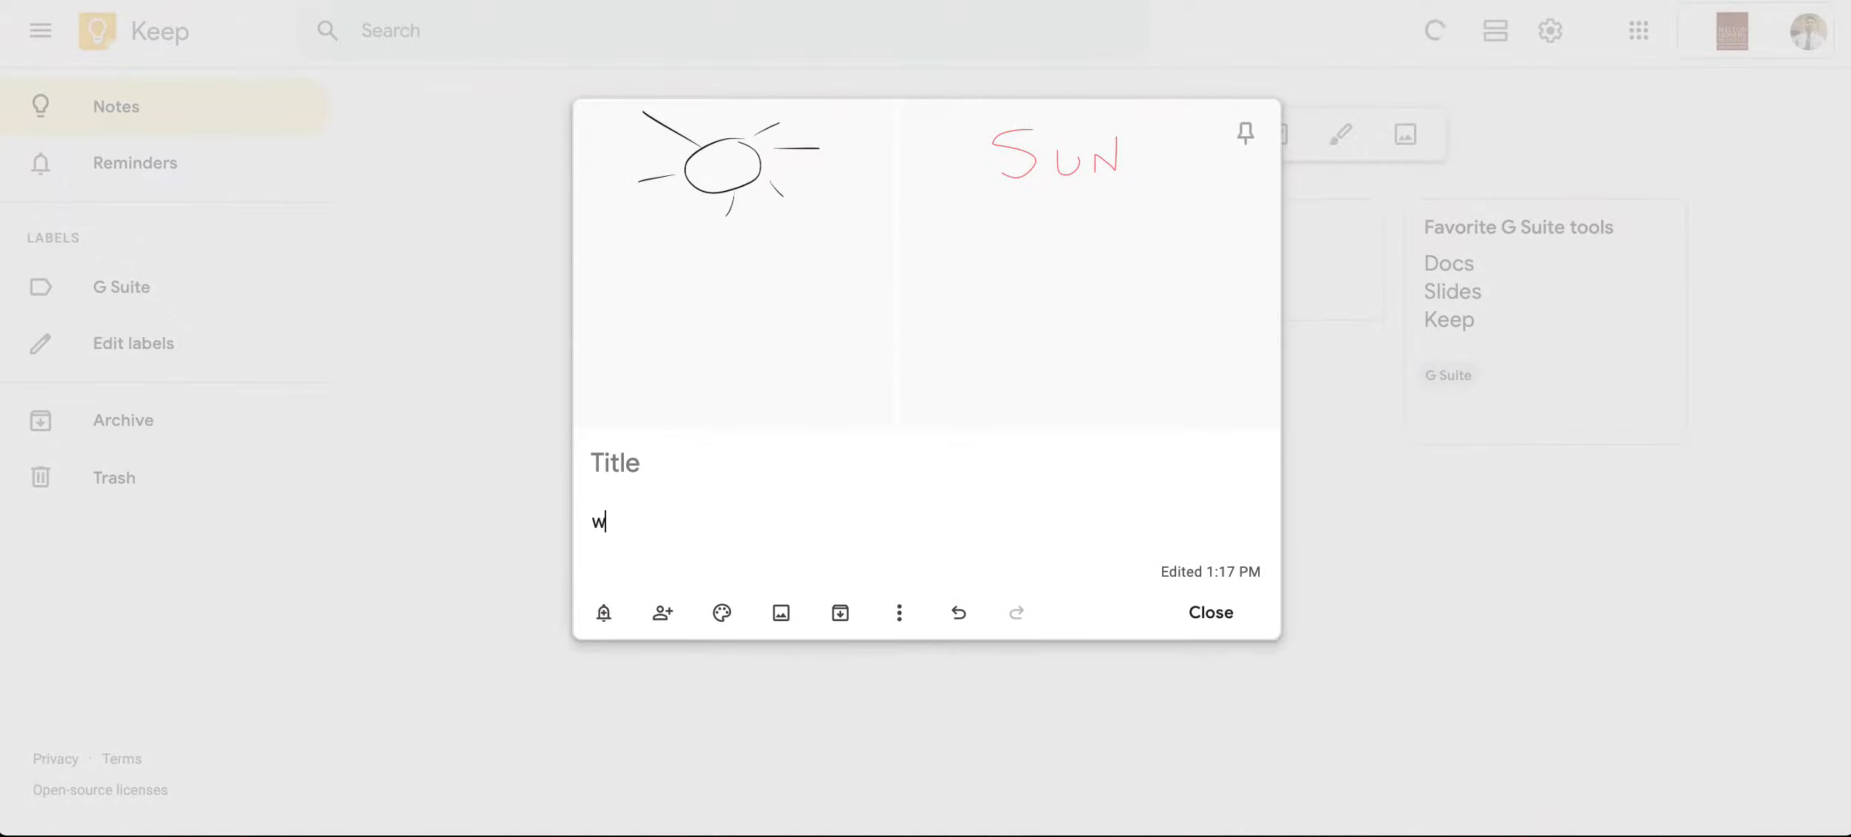
type("ww.usatd")
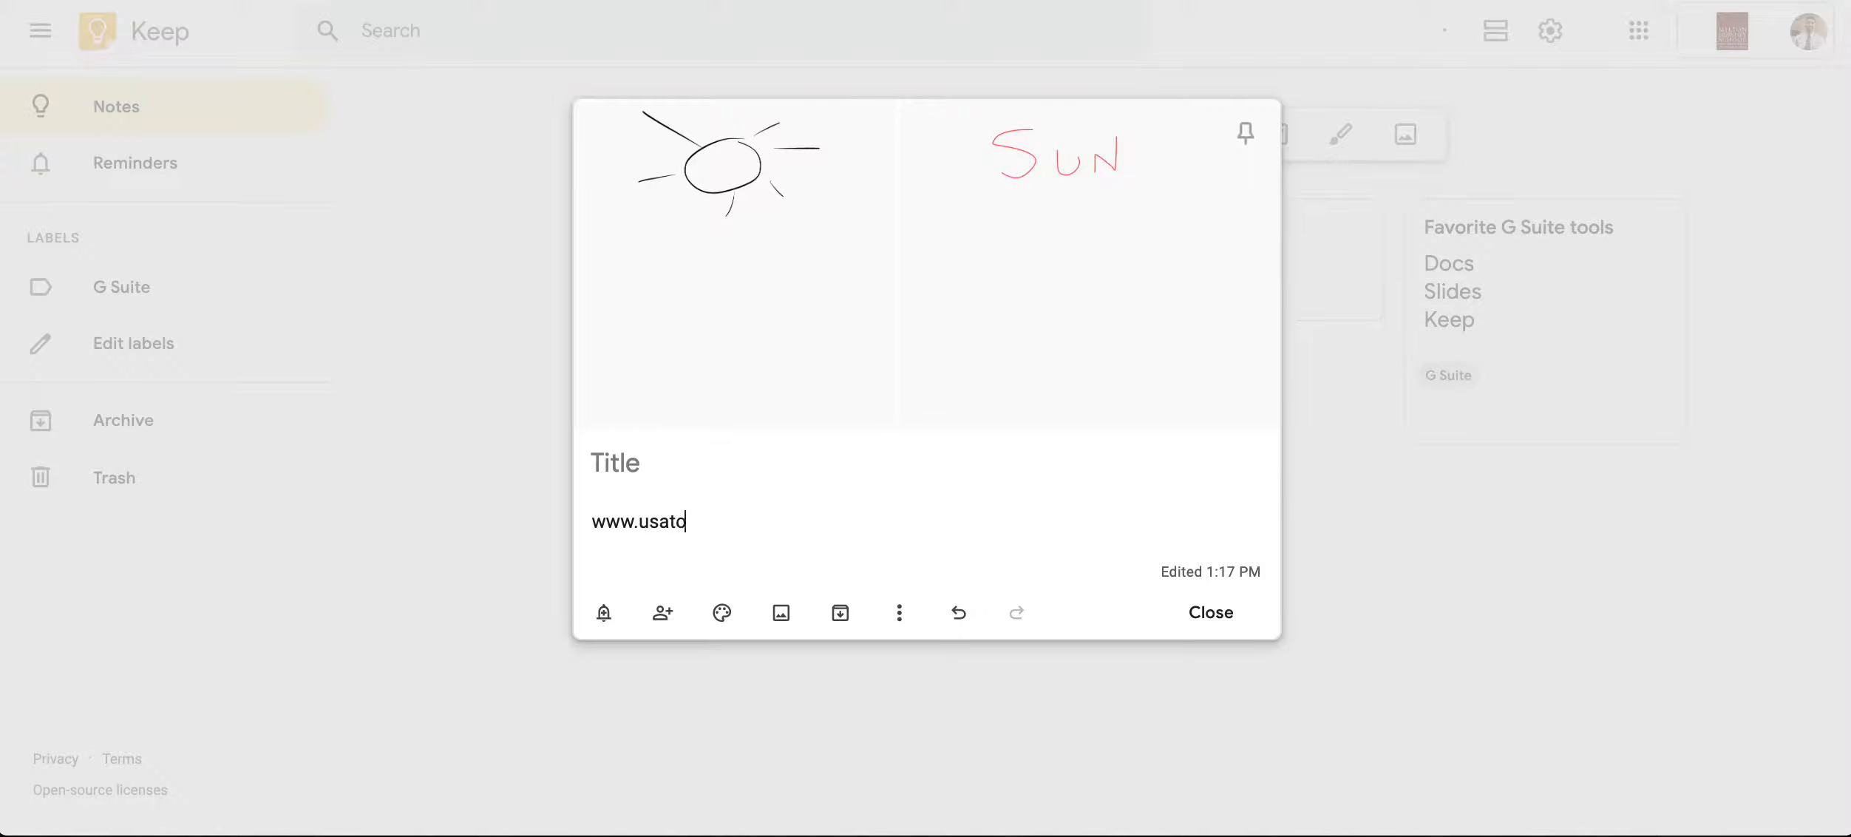
type("oday.com")
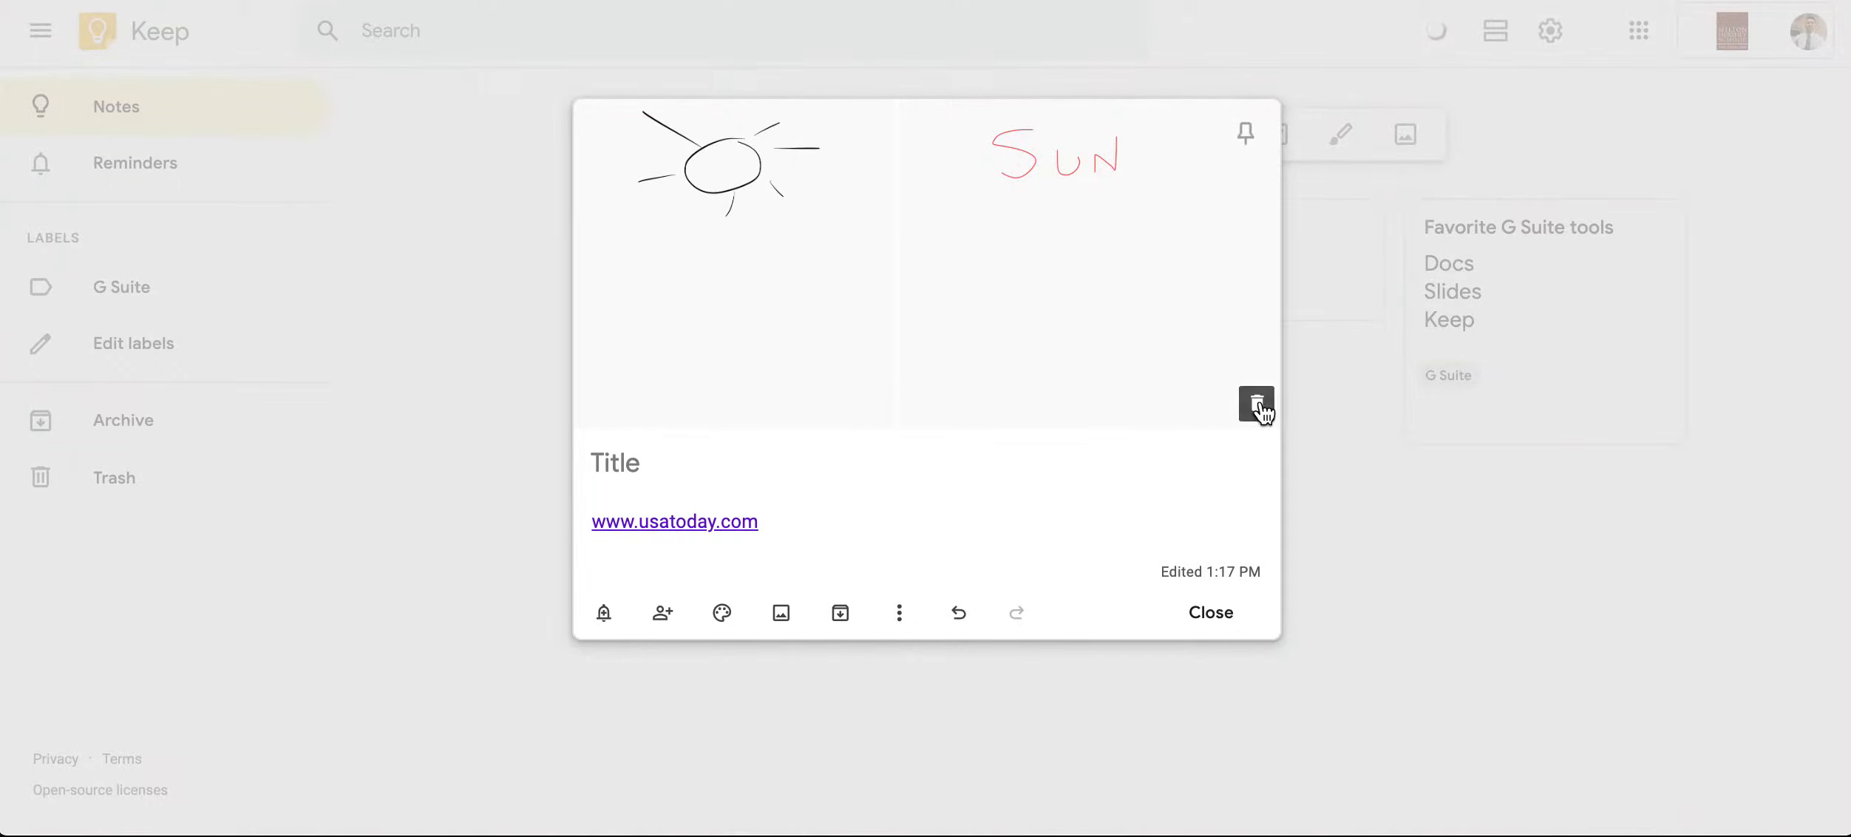
mouse_move(1186, 389)
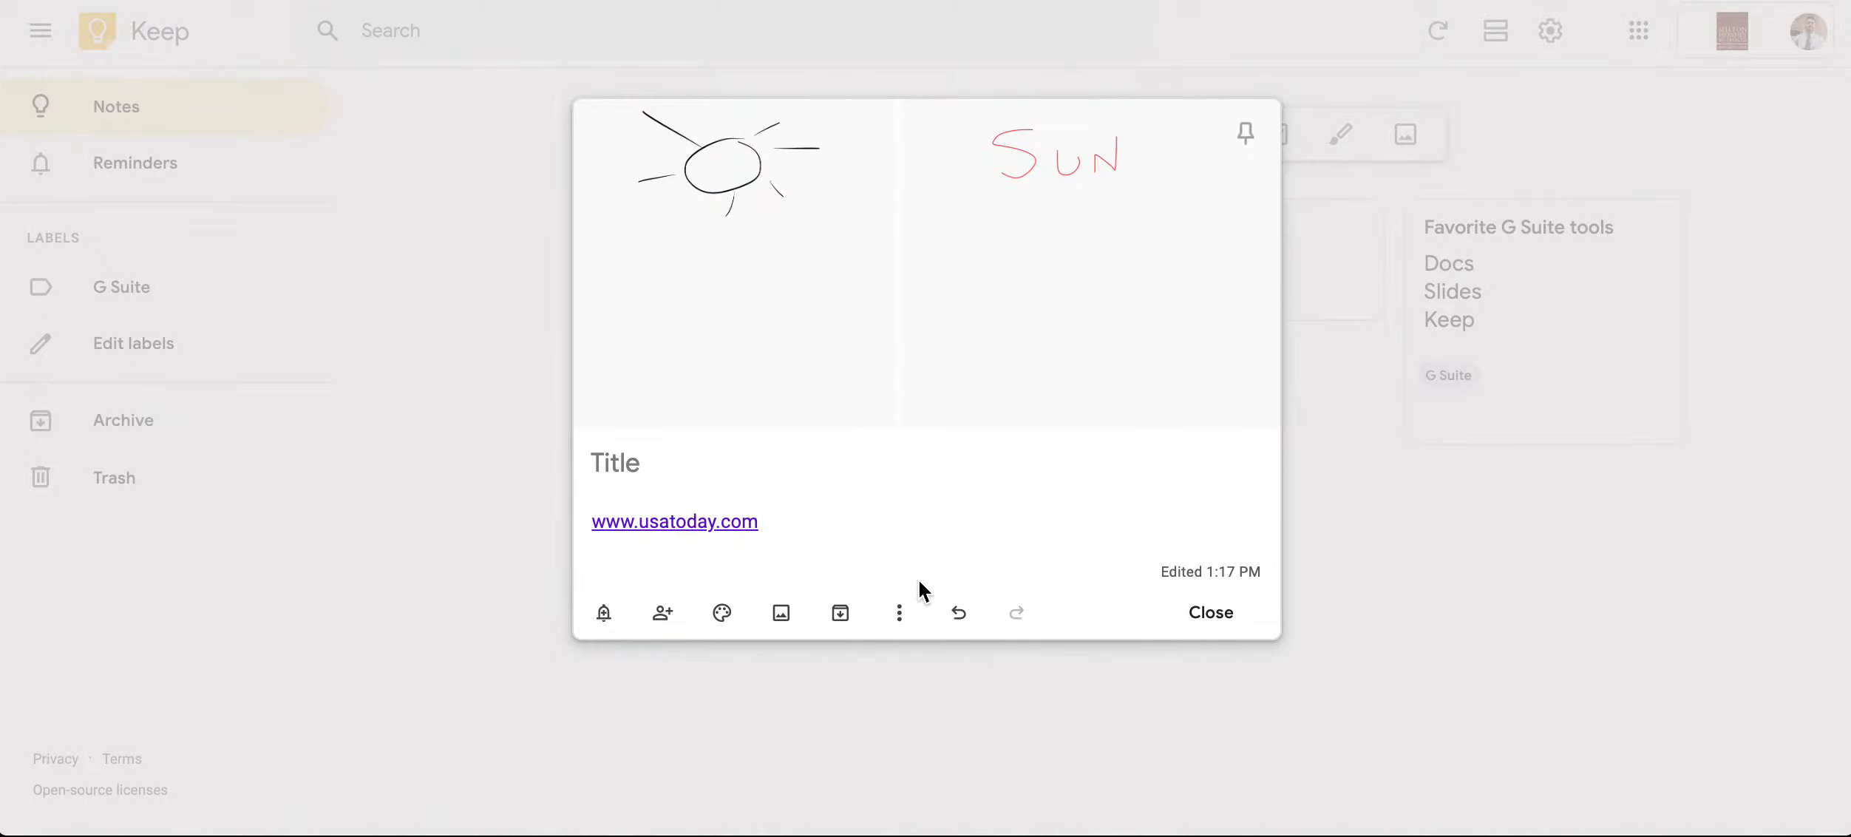
- Grab the drawing's text 'Sun' into the note body and close the note
left_click(899, 612)
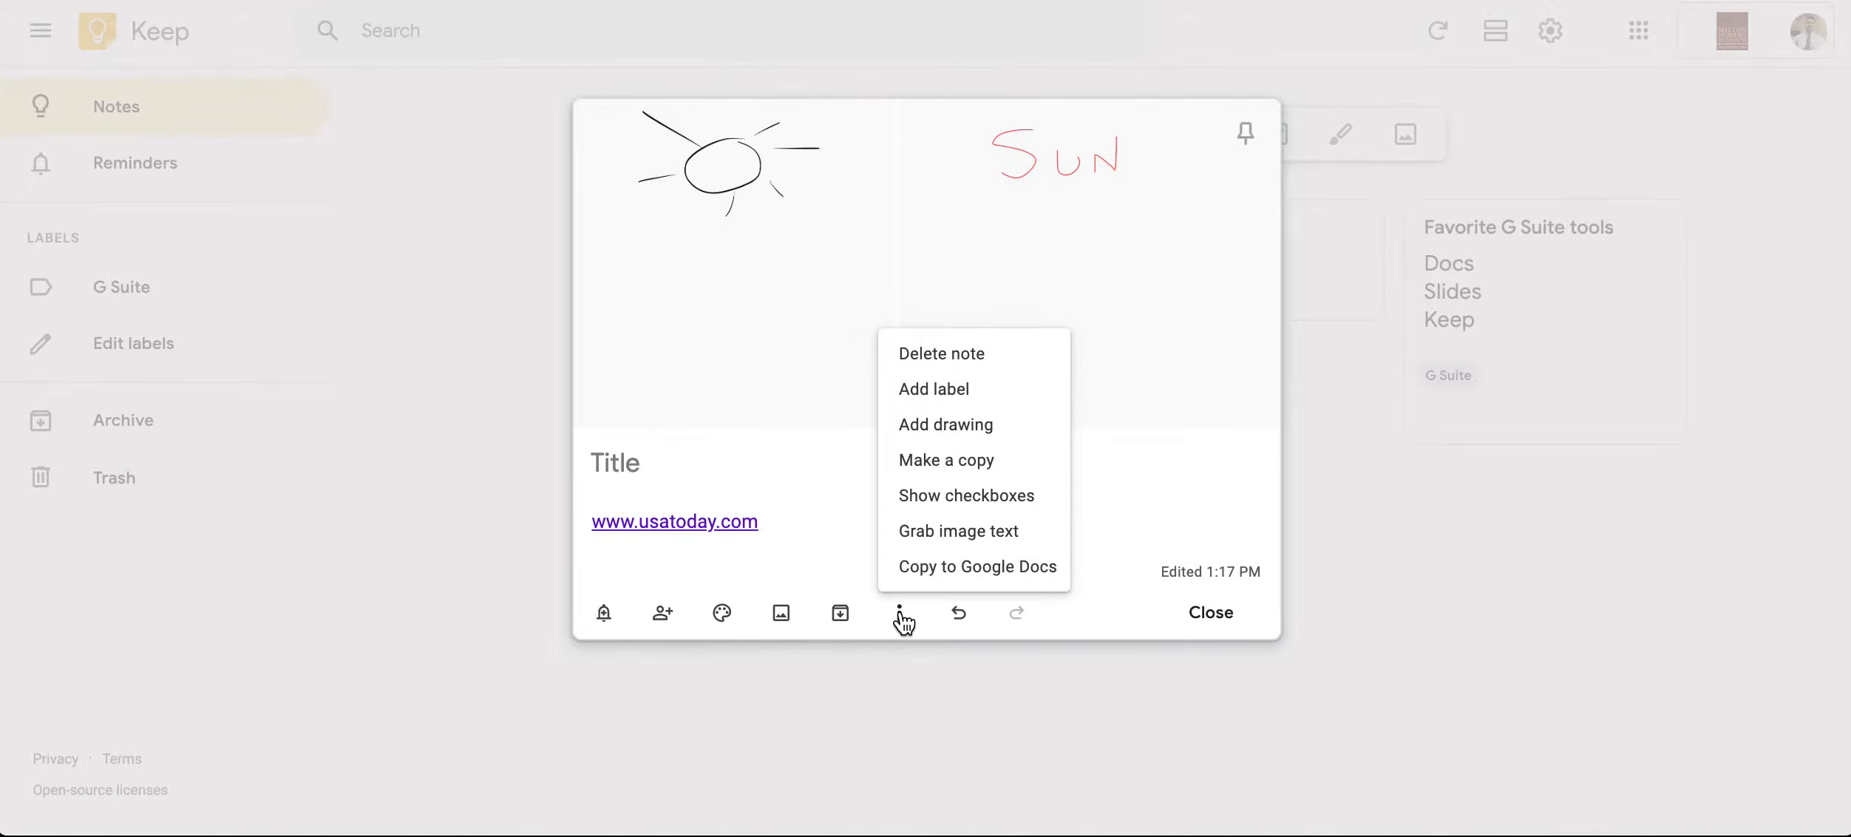
mouse_move(958, 529)
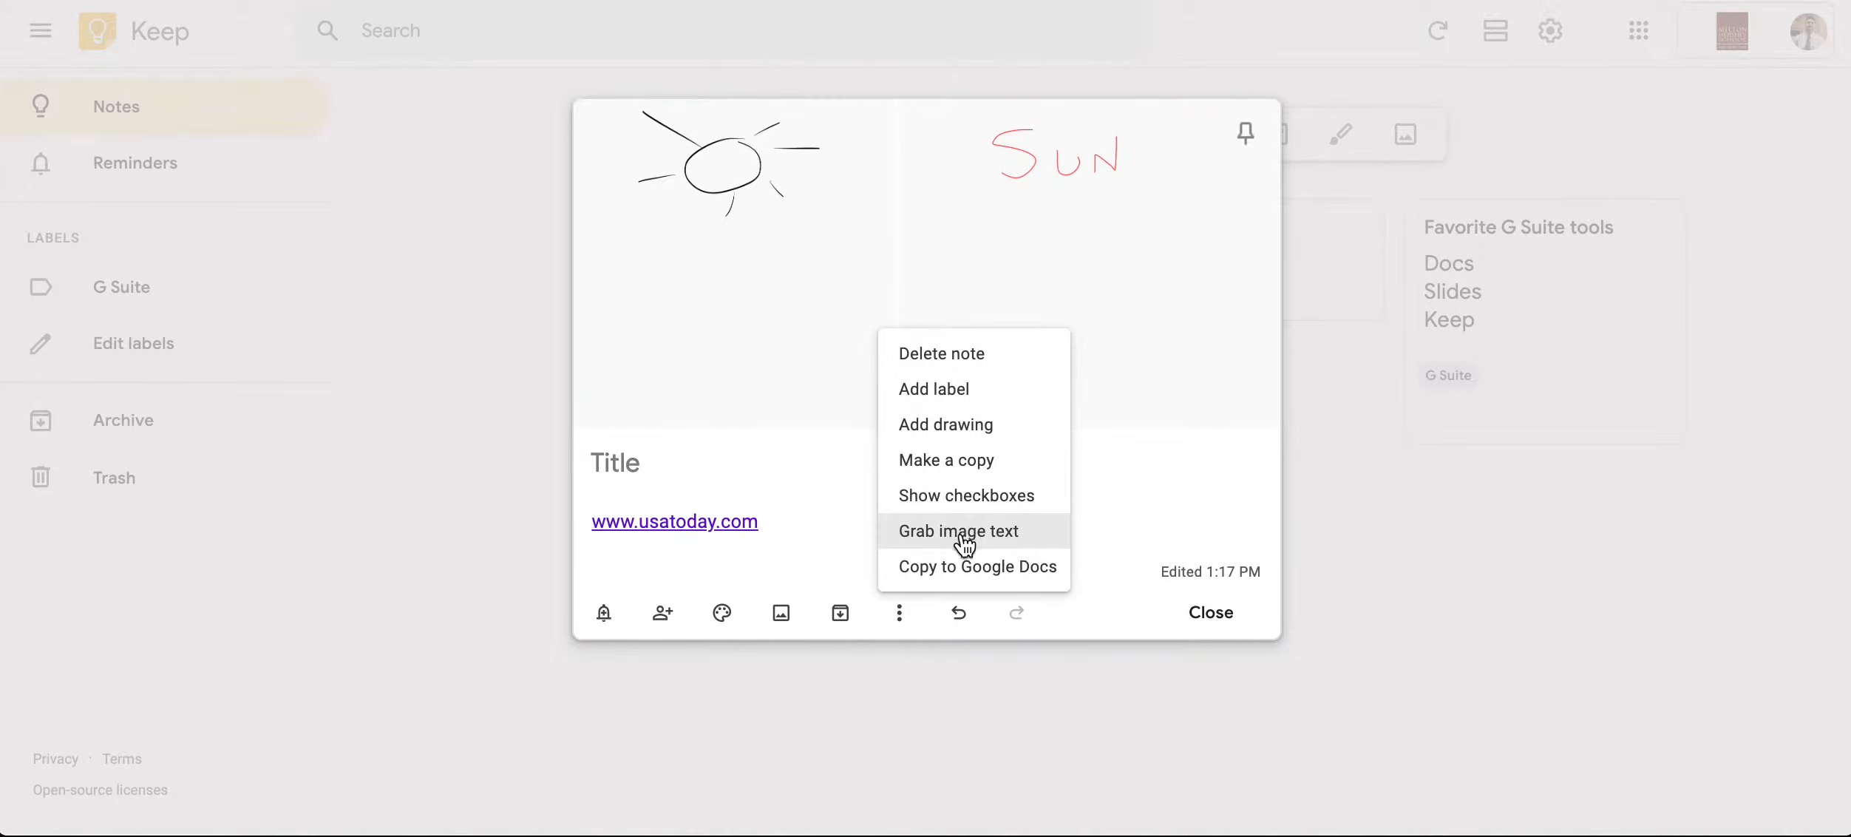
left_click(958, 529)
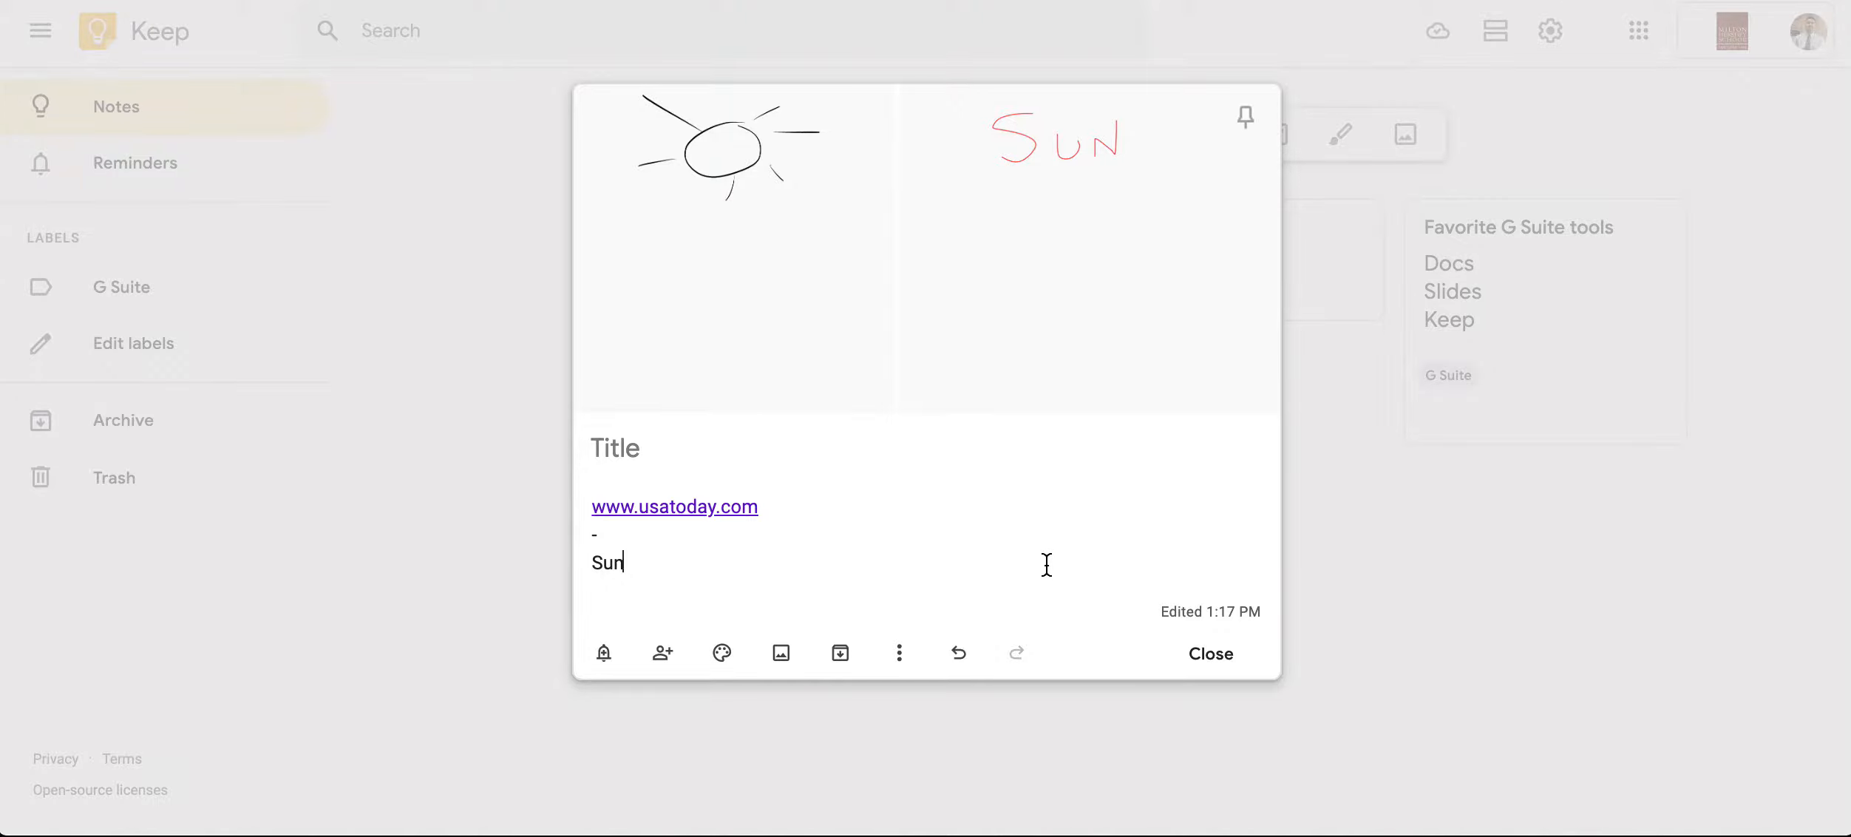
left_click(1210, 652)
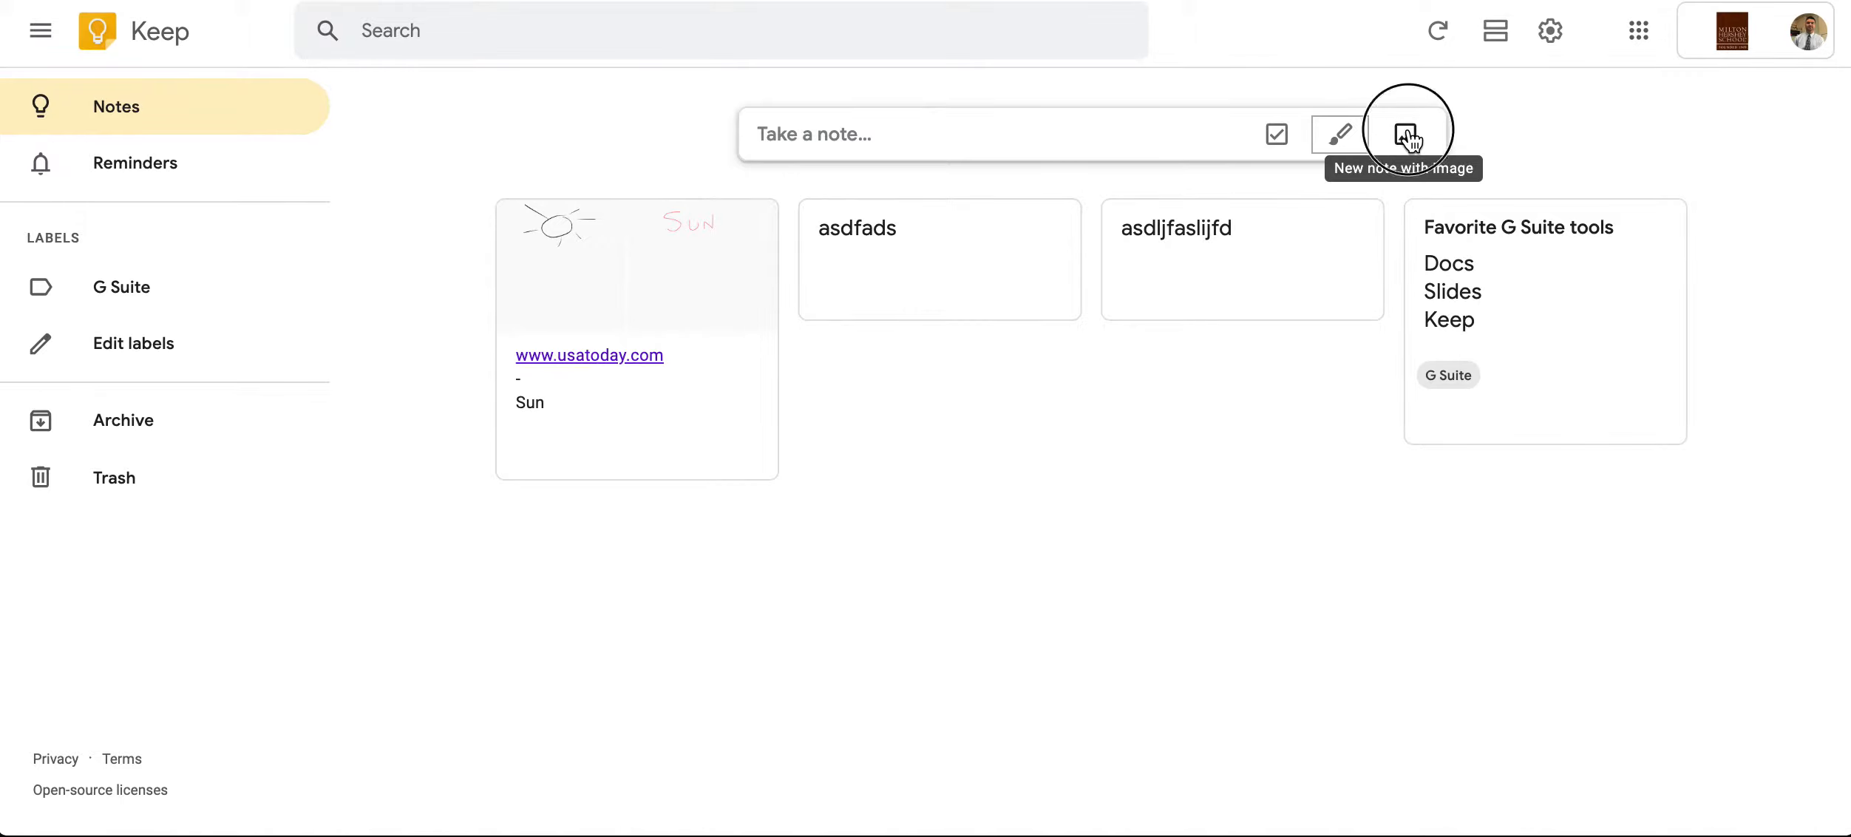
- Start a new image note from the picture 512x512bb.jpg
left_click(1403, 133)
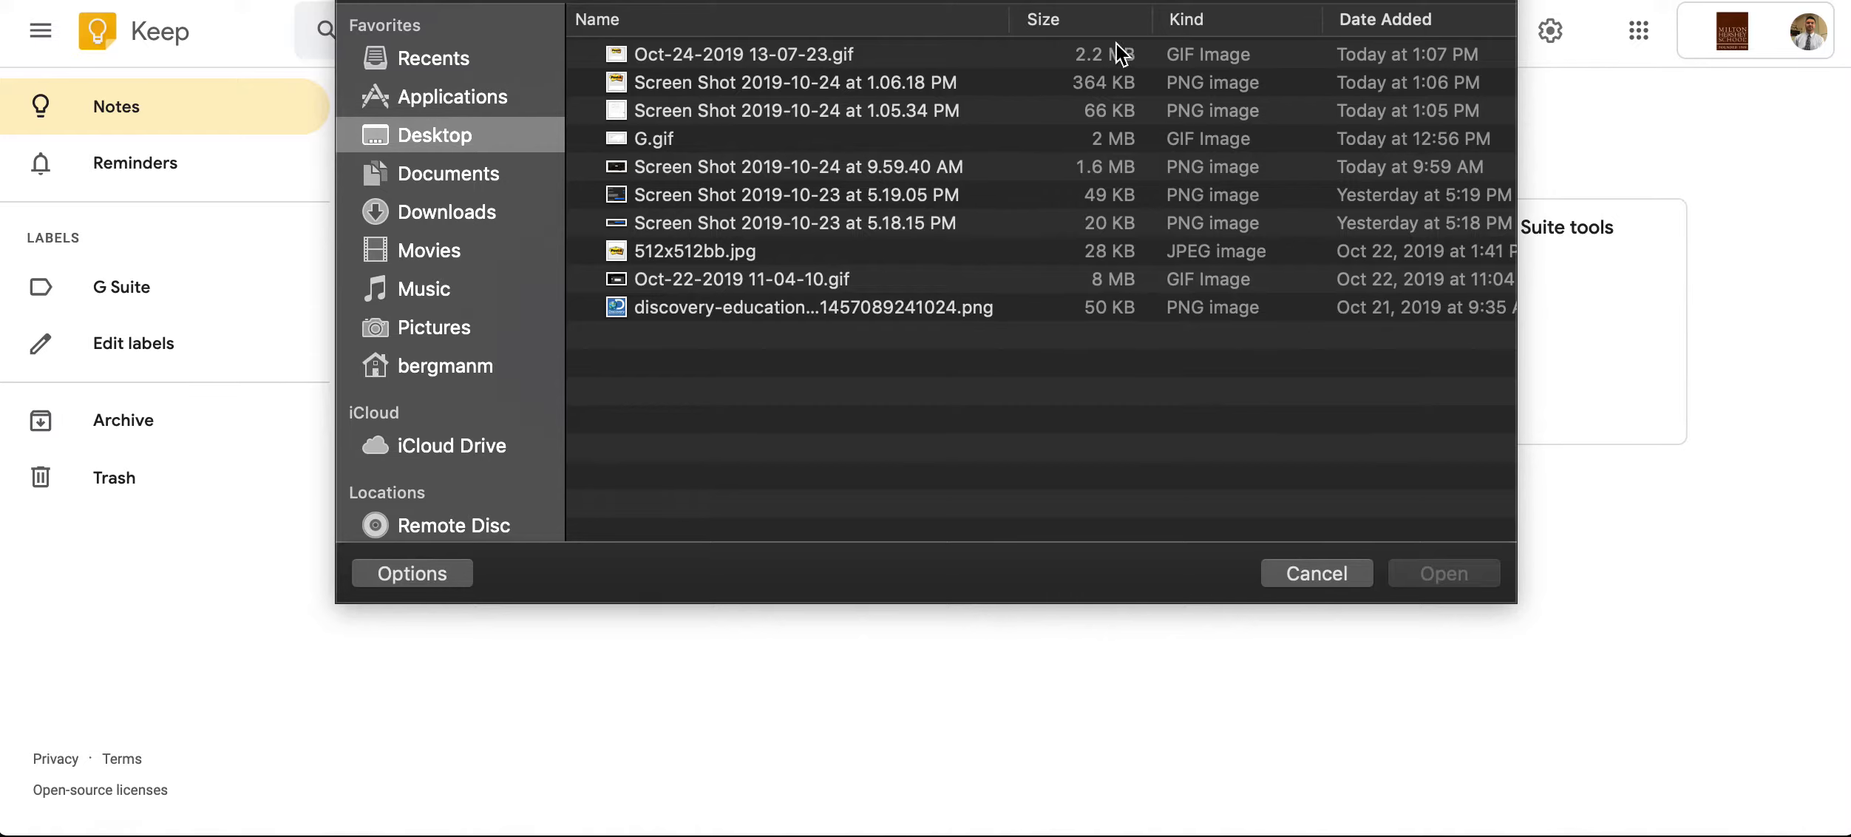
mouse_move(714, 90)
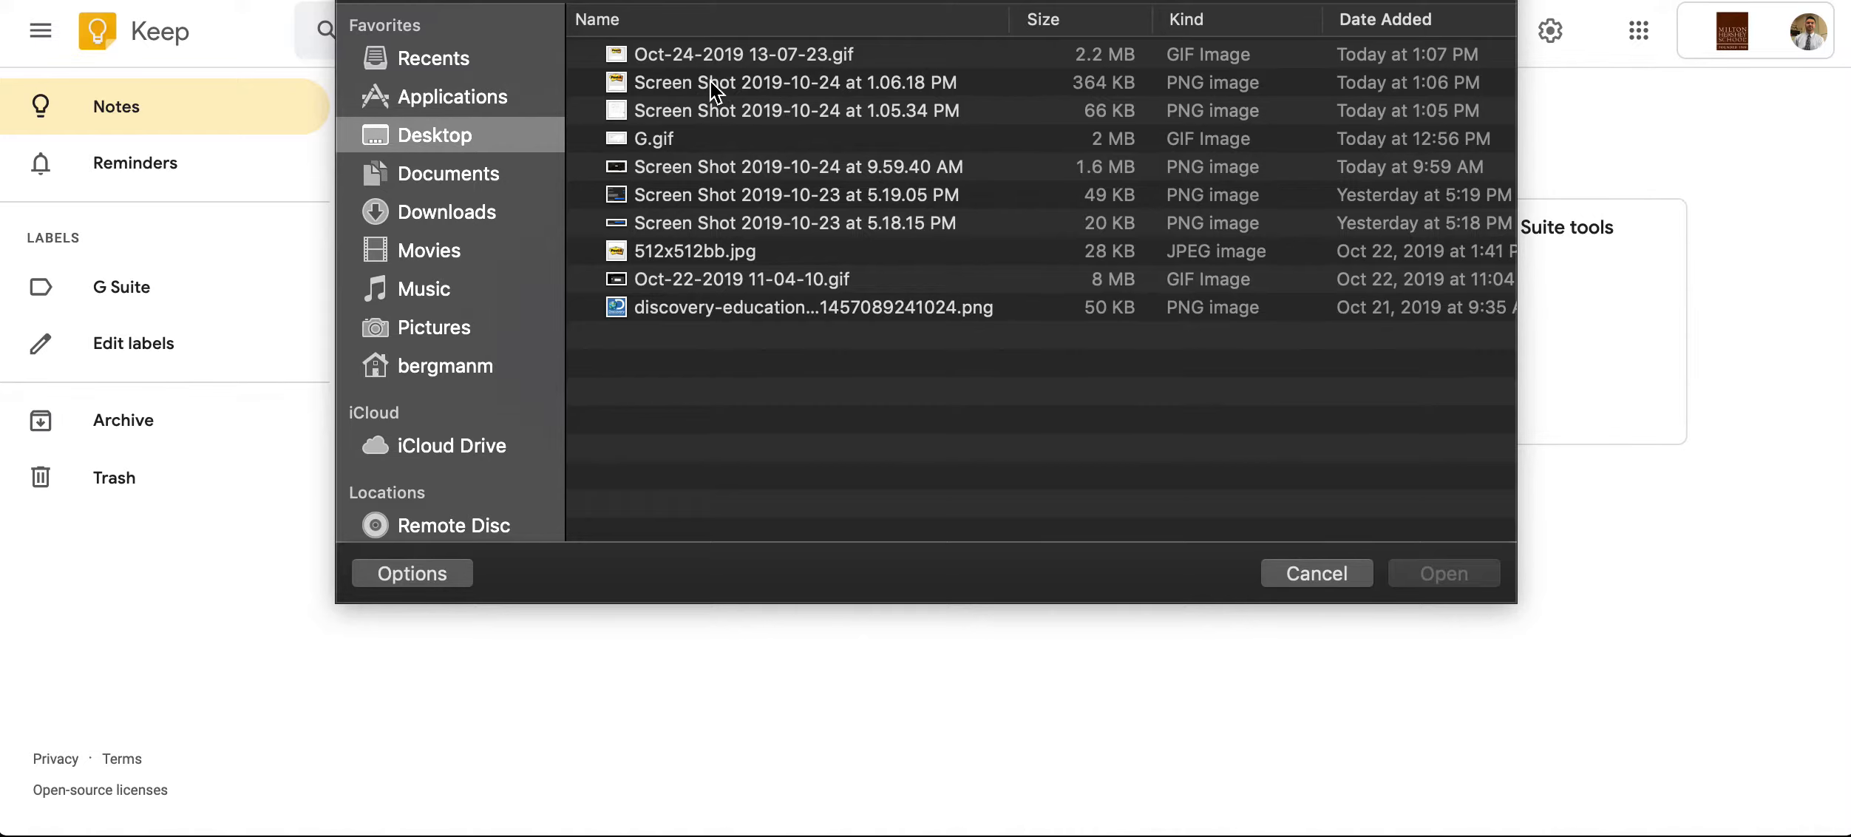
left_click(691, 252)
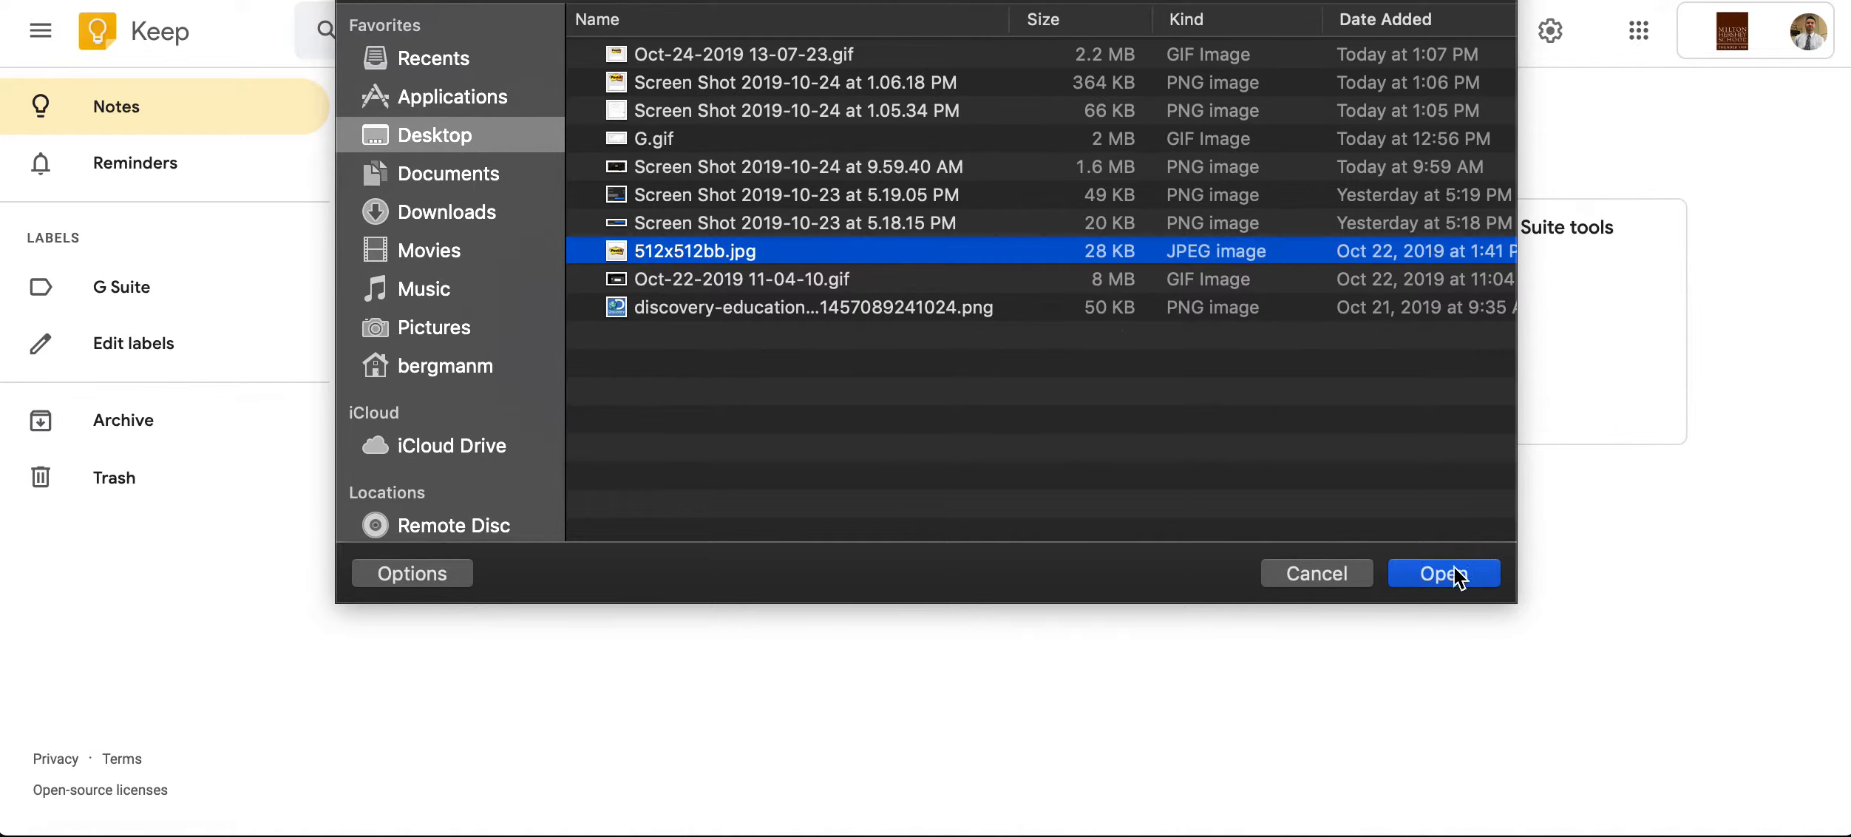
left_click(1440, 574)
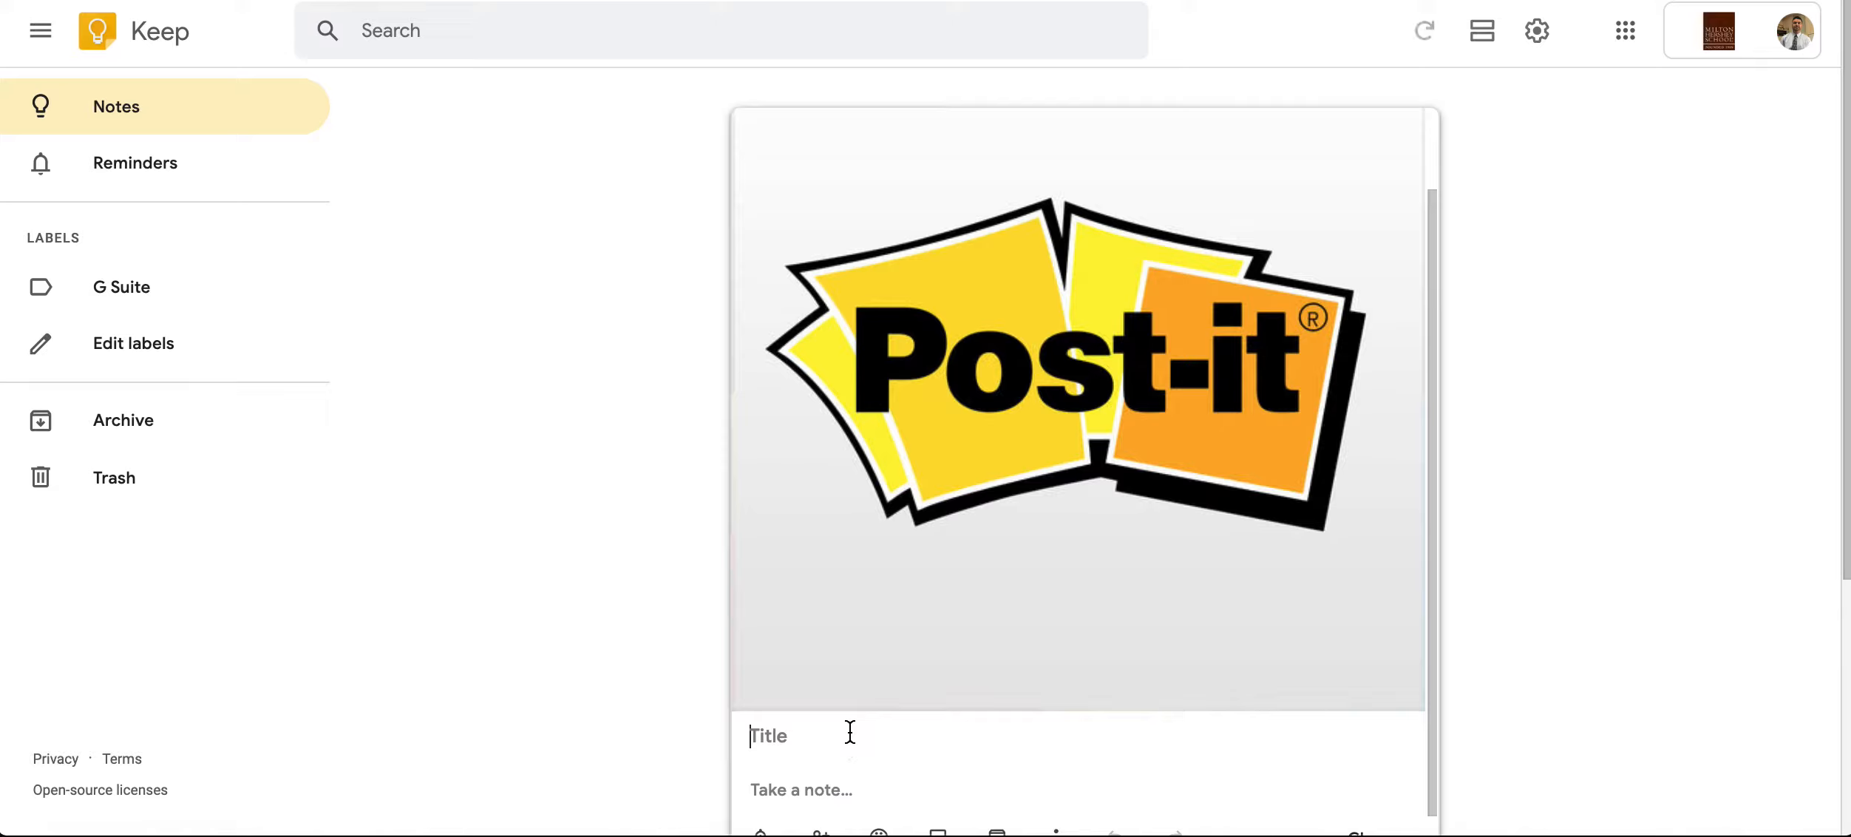
- Title the image note 'Post It Plus' with body 'iOS App' and close it
type("Post It")
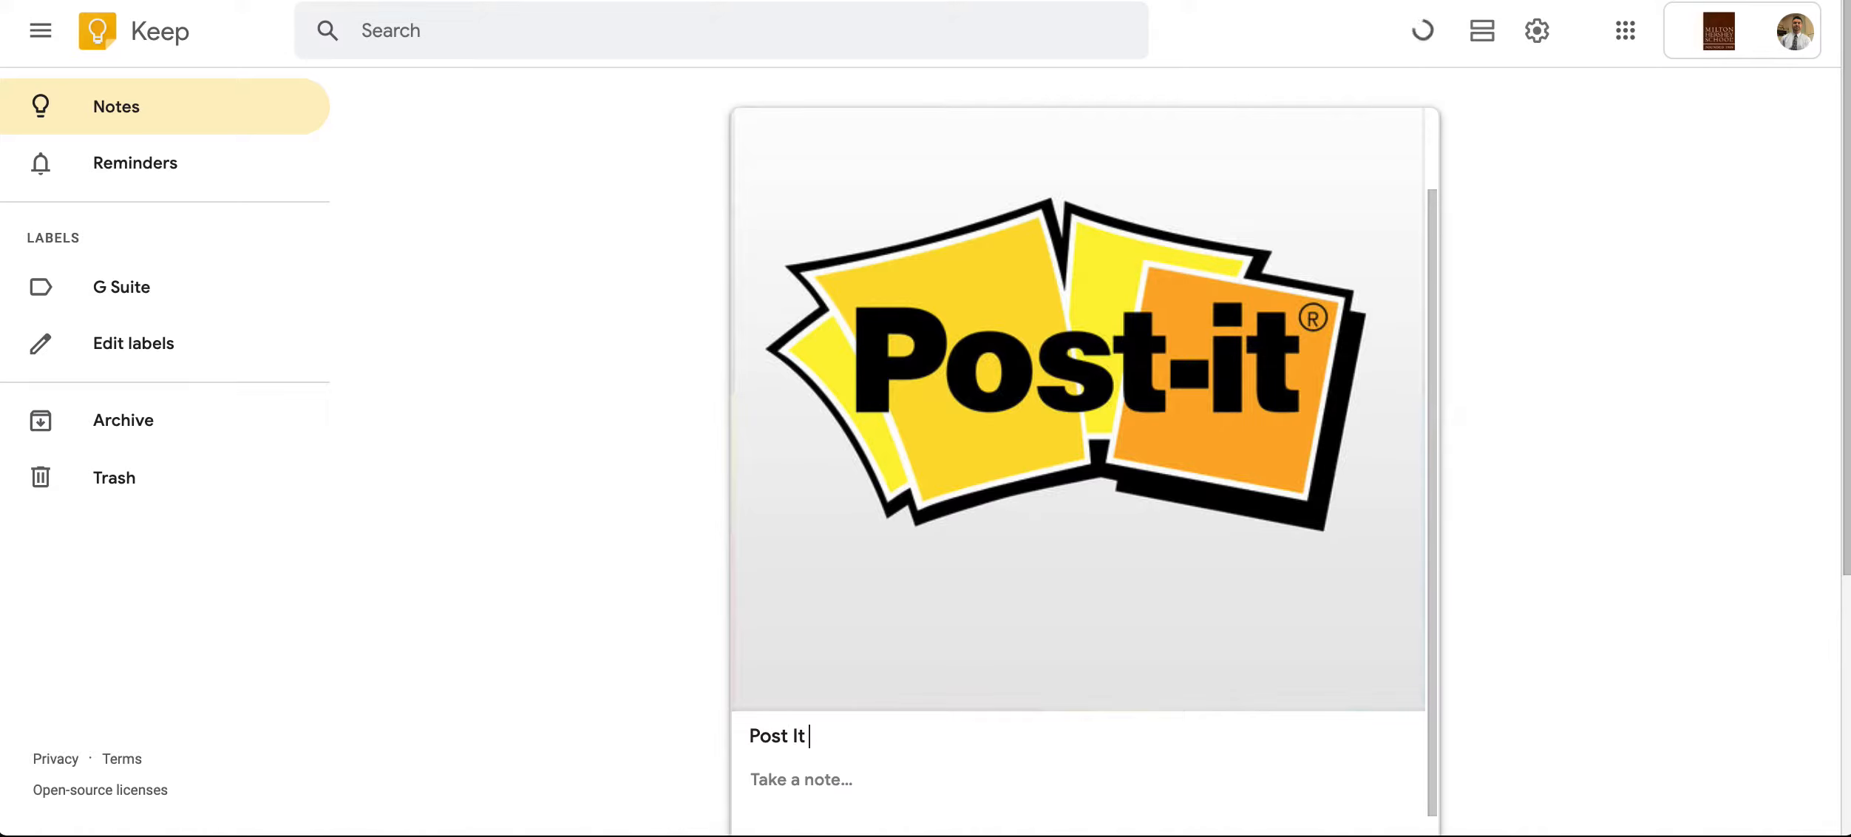
type("Plus")
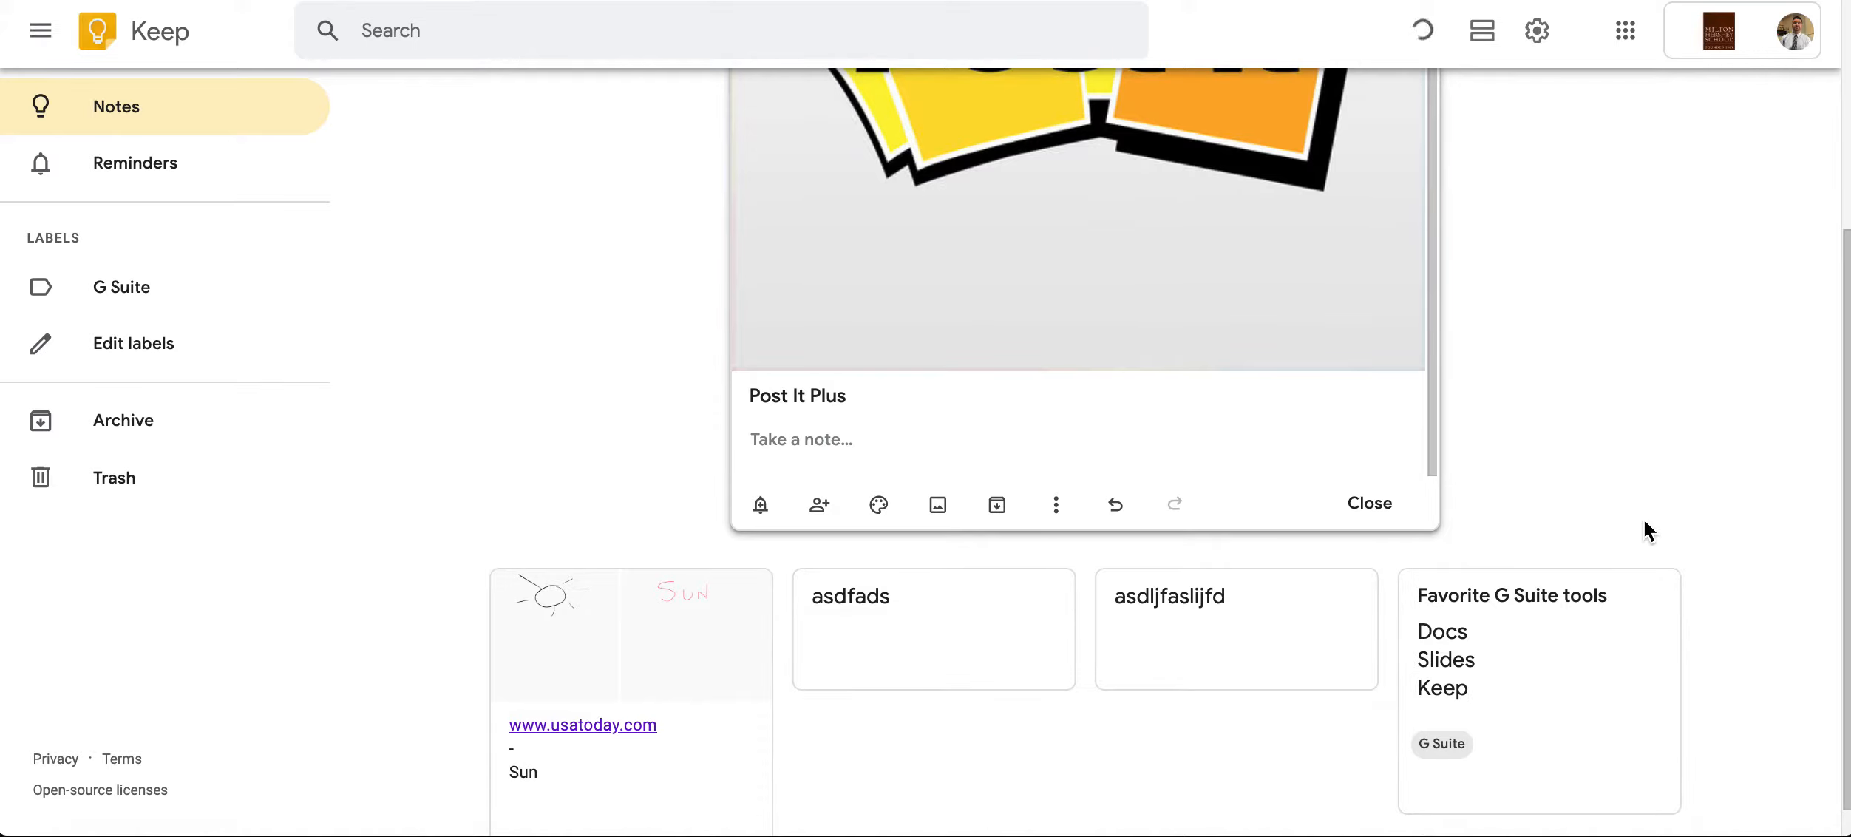
type("iOS App")
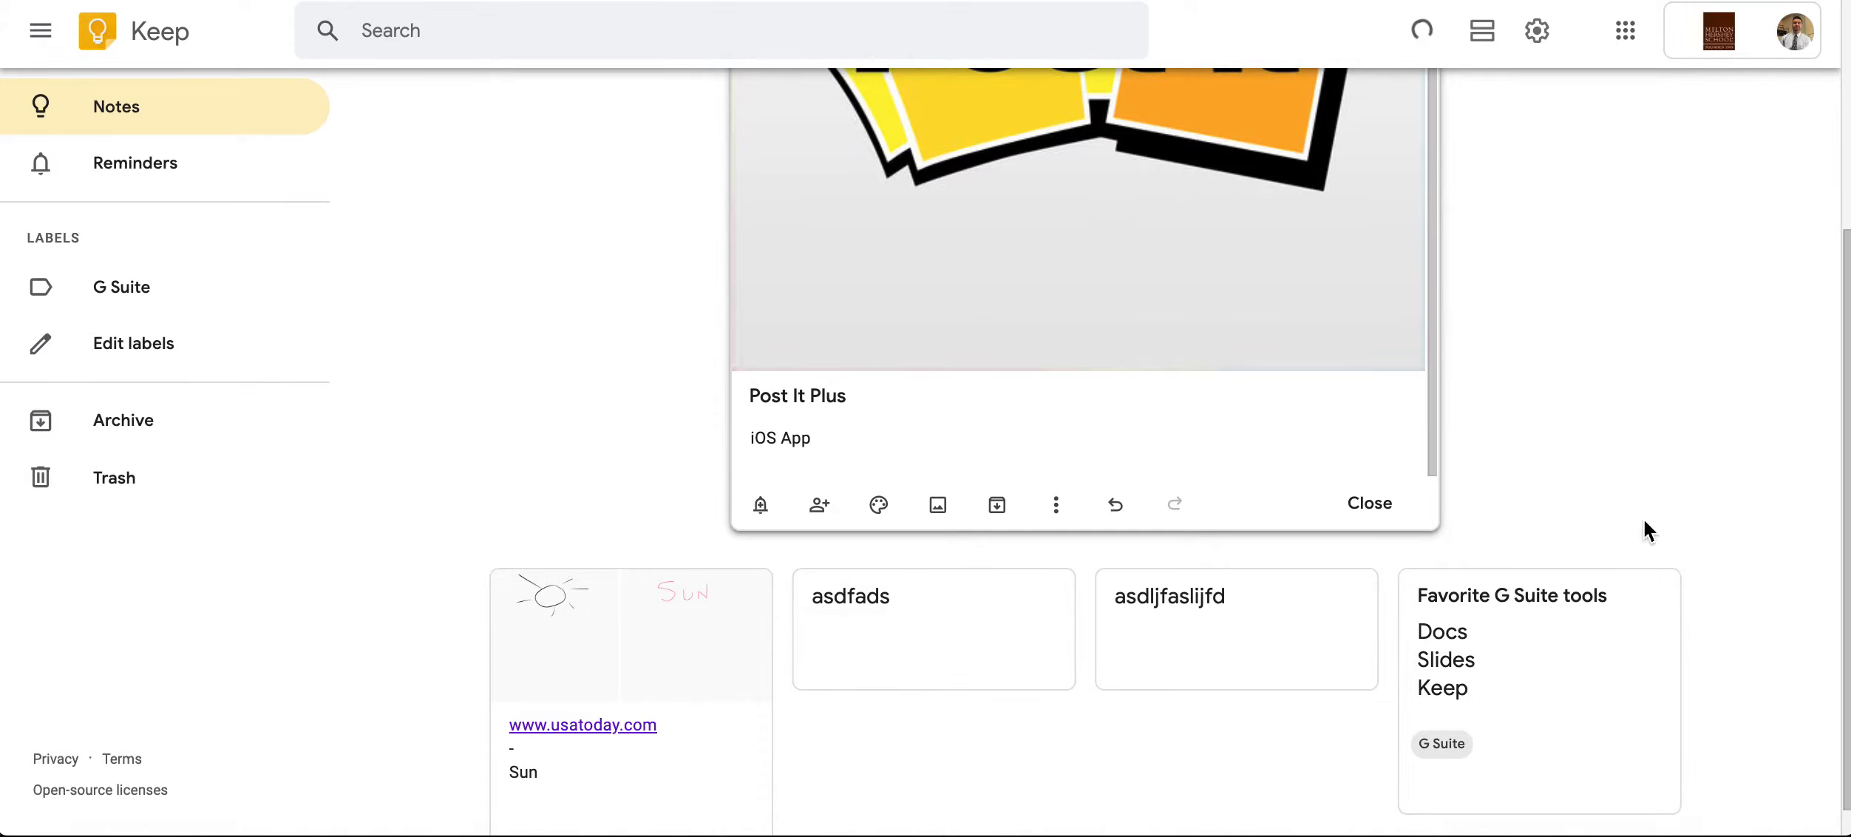
left_click(1369, 502)
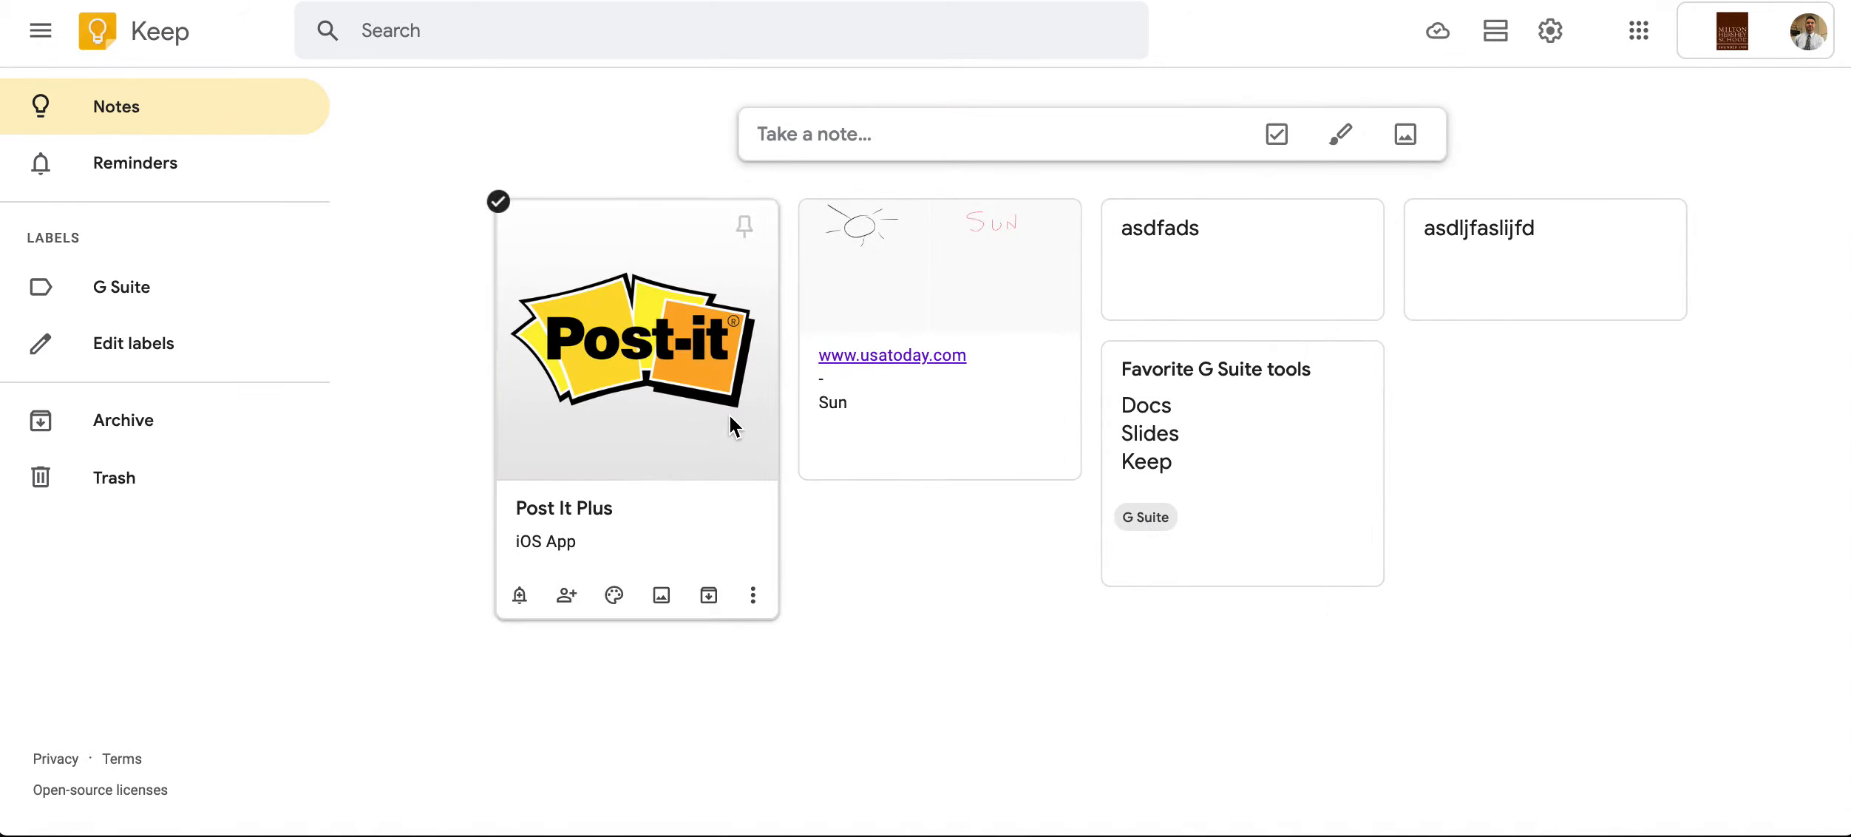
- Reopen Post It Plus, grab the image text 'Post-it' into its body and close it
left_click(636, 338)
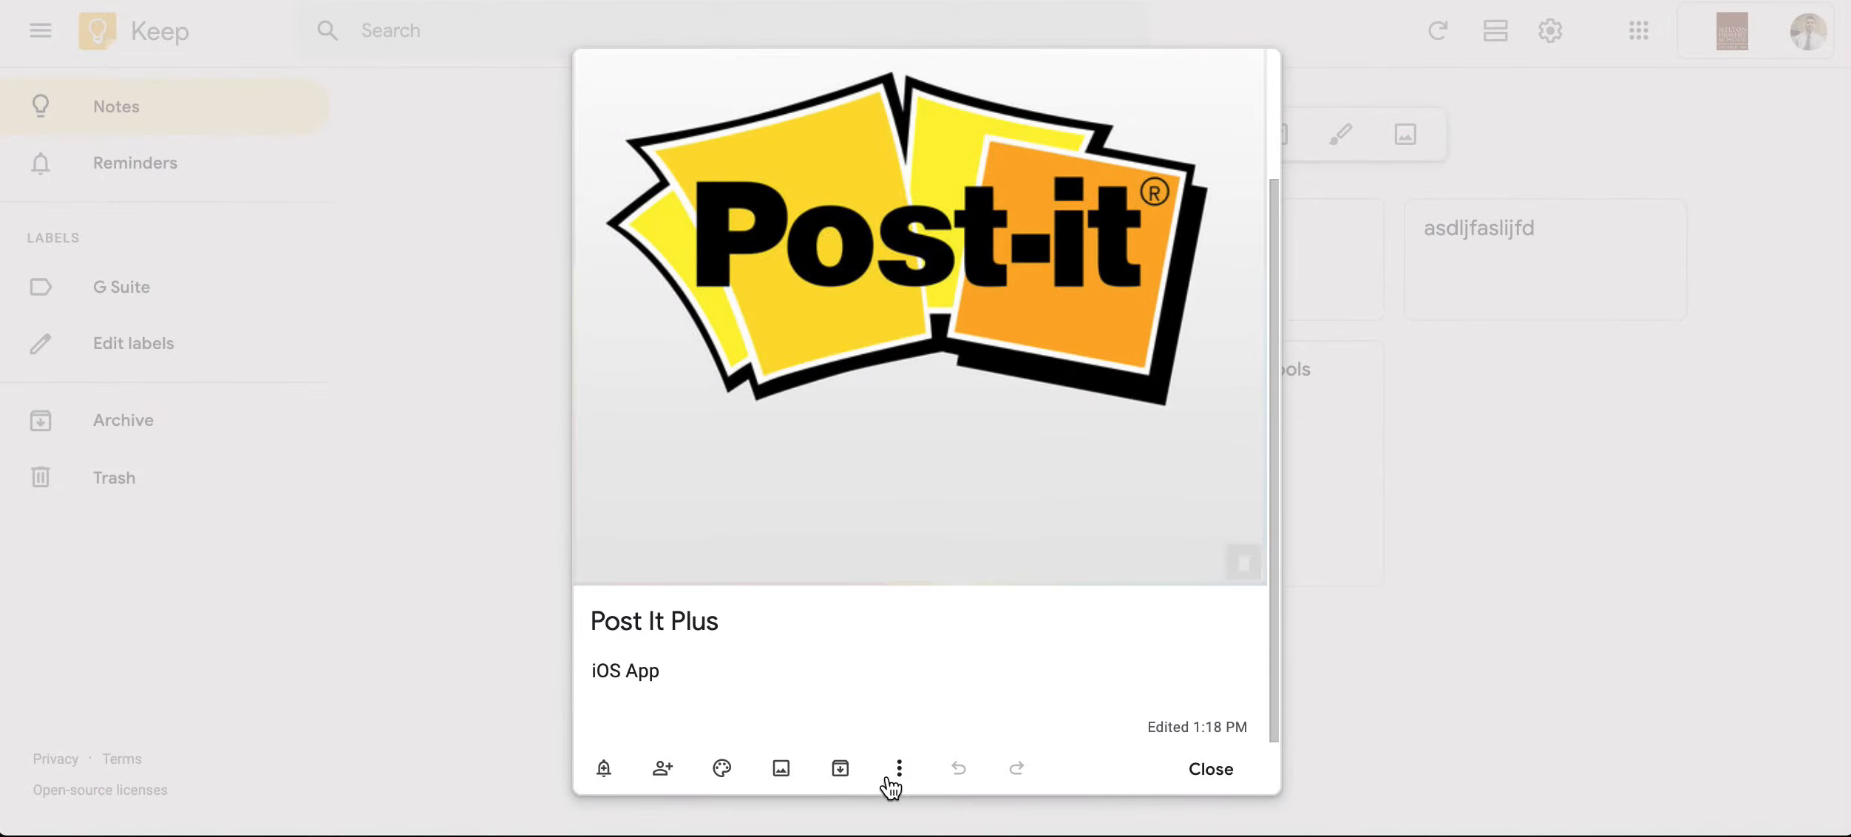
left_click(899, 768)
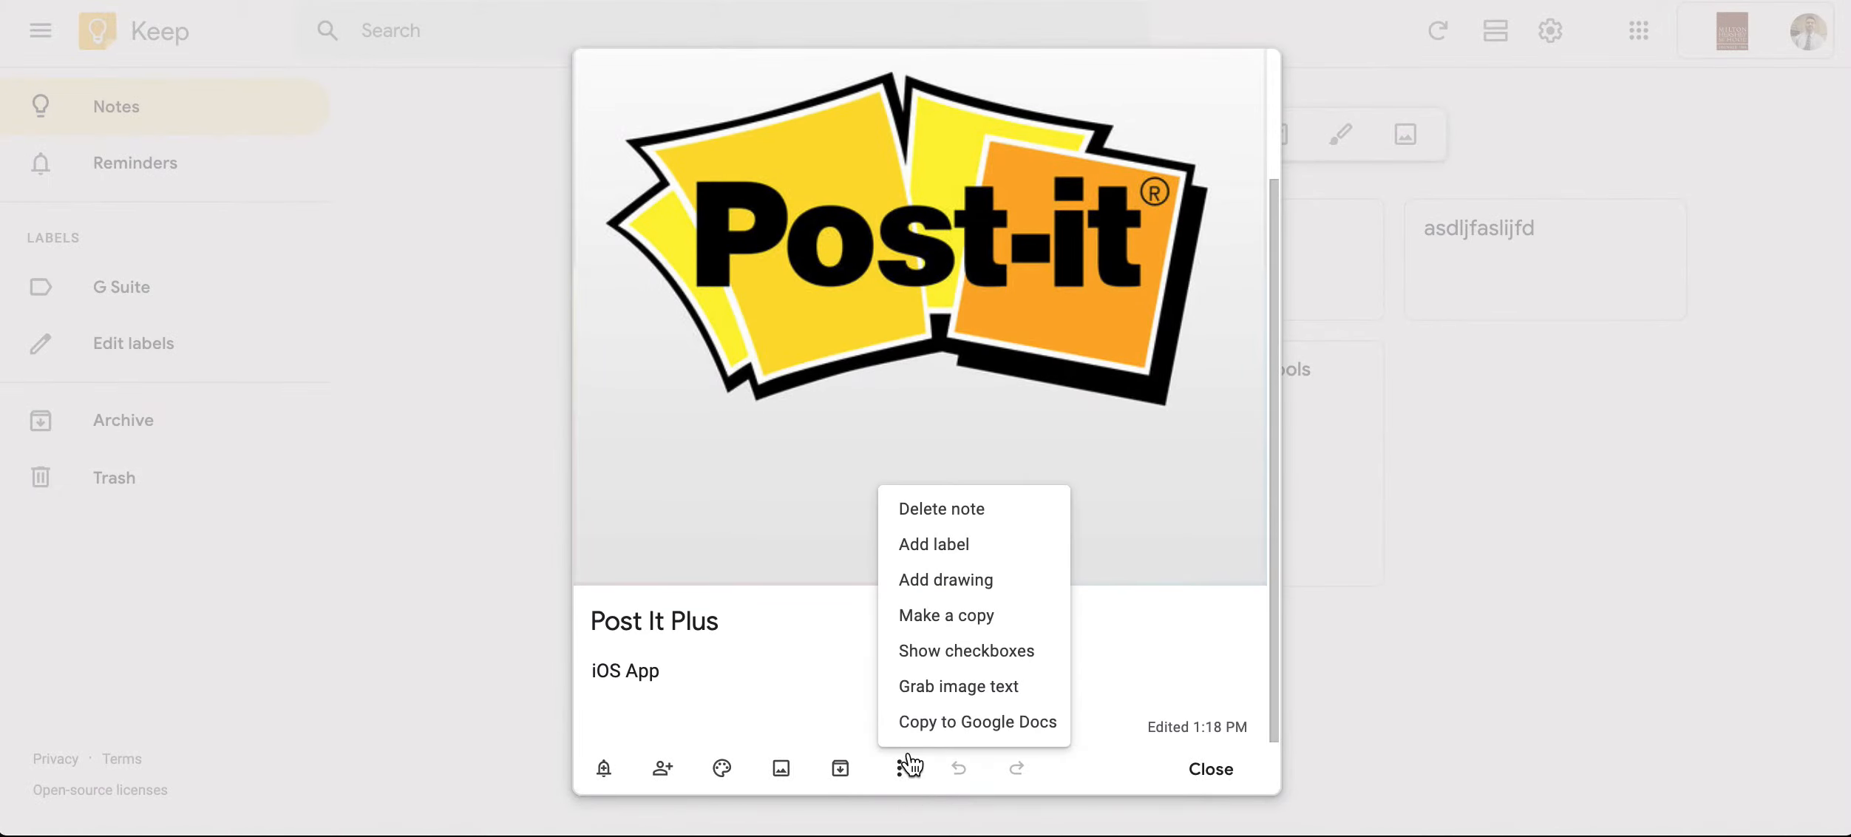
left_click(958, 686)
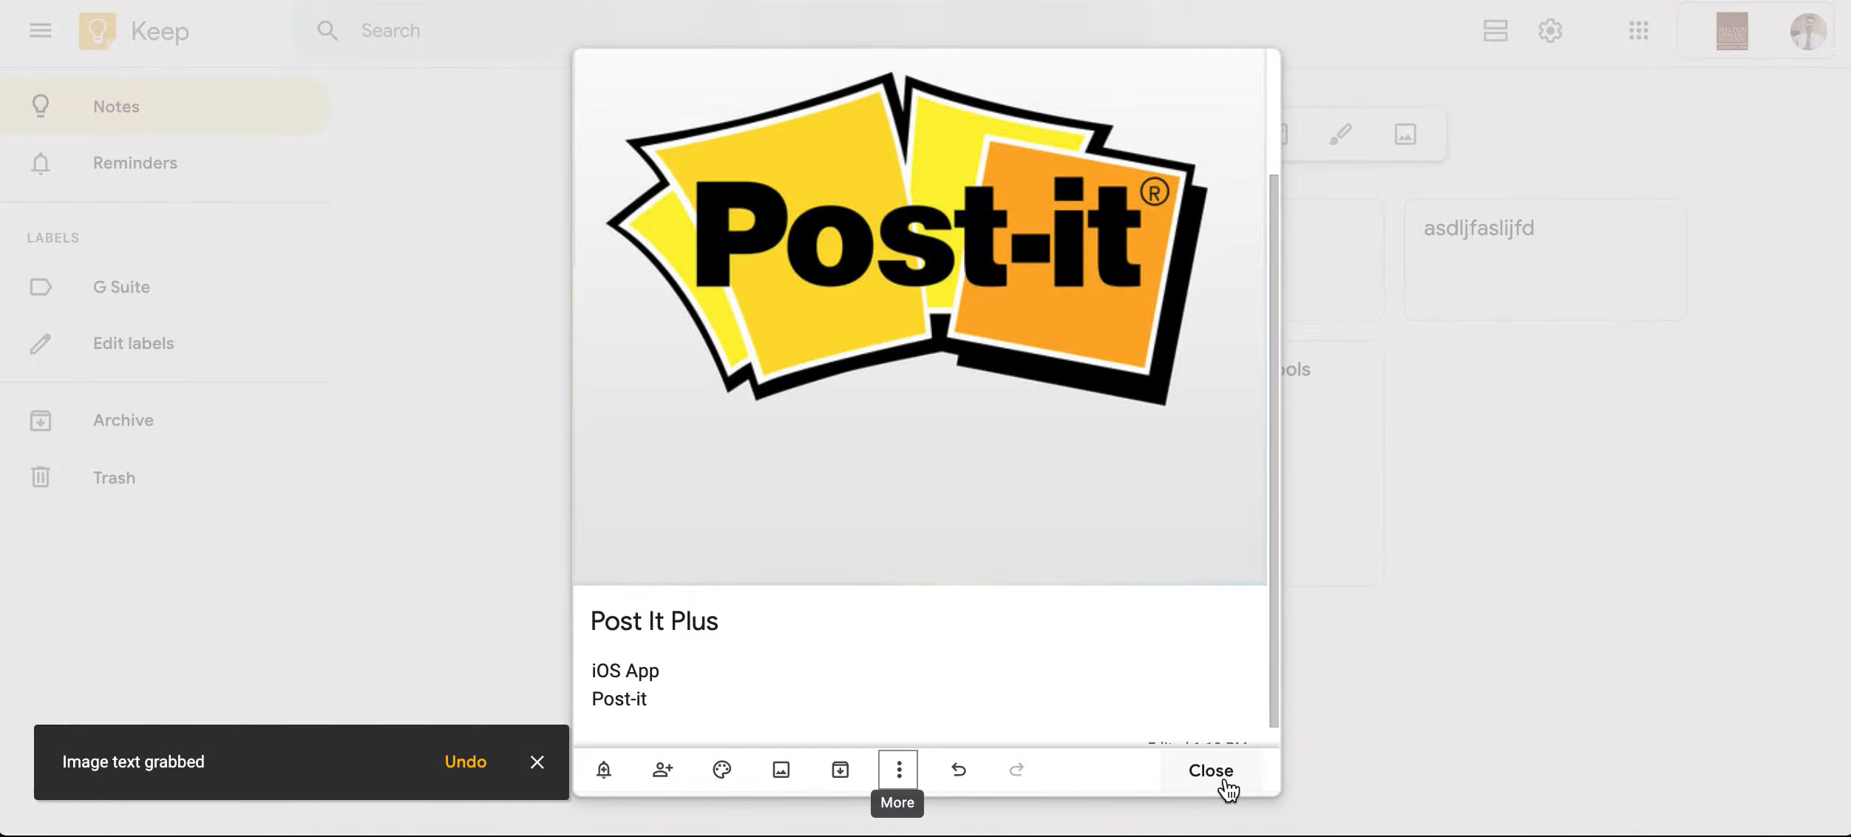
left_click(1209, 771)
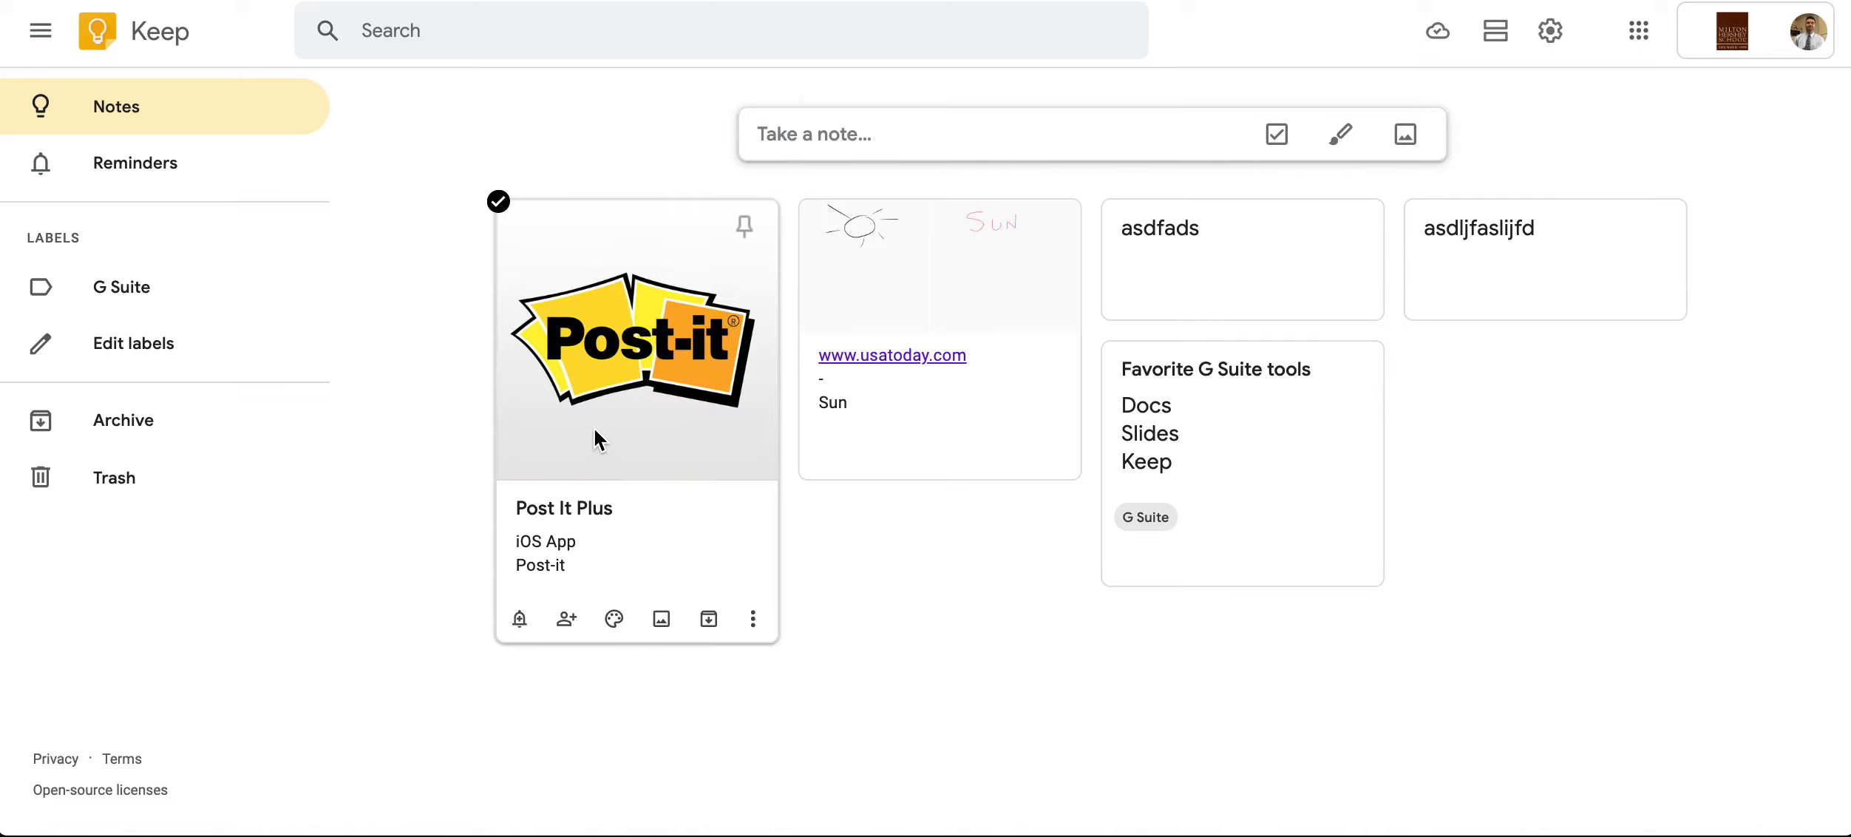
mouse_move(602, 429)
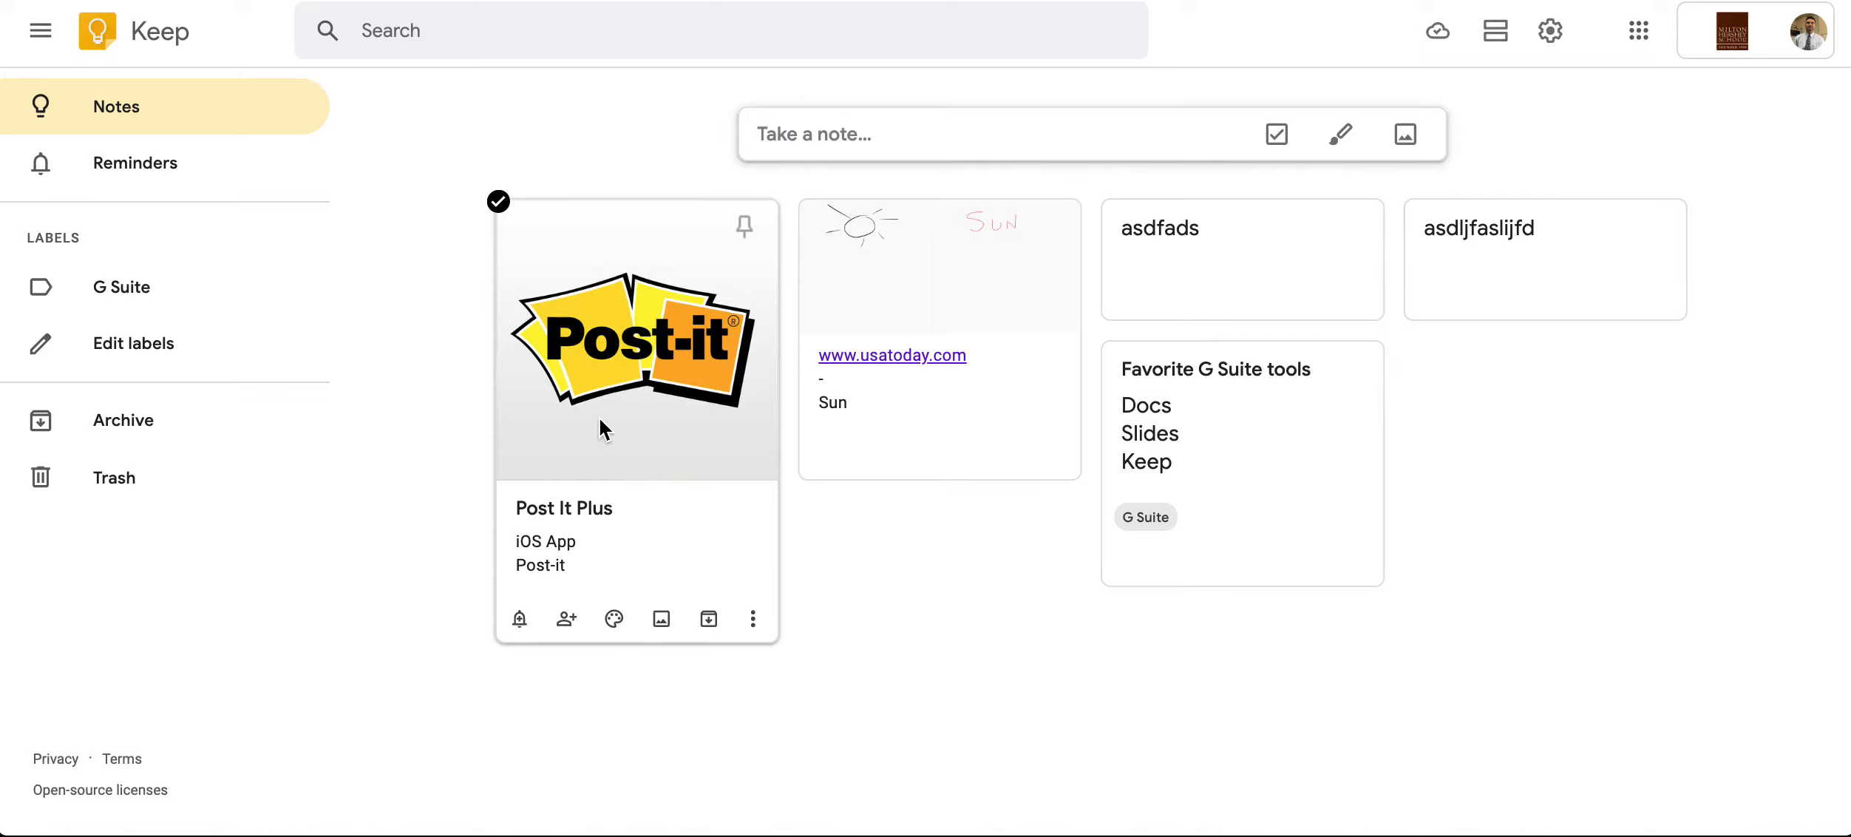